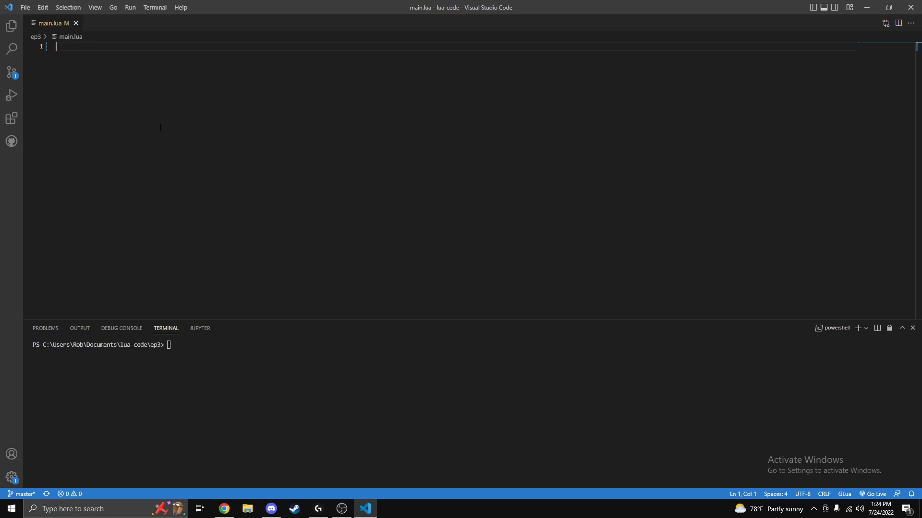
# Declare local a = 5, then begin an if statement testing a == 5.
pyautogui.write('local')
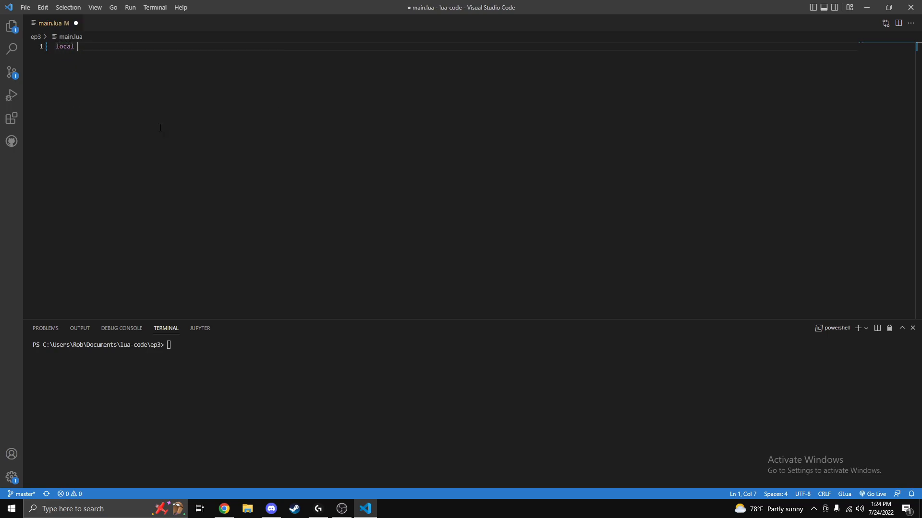
pyautogui.write('a = 5')
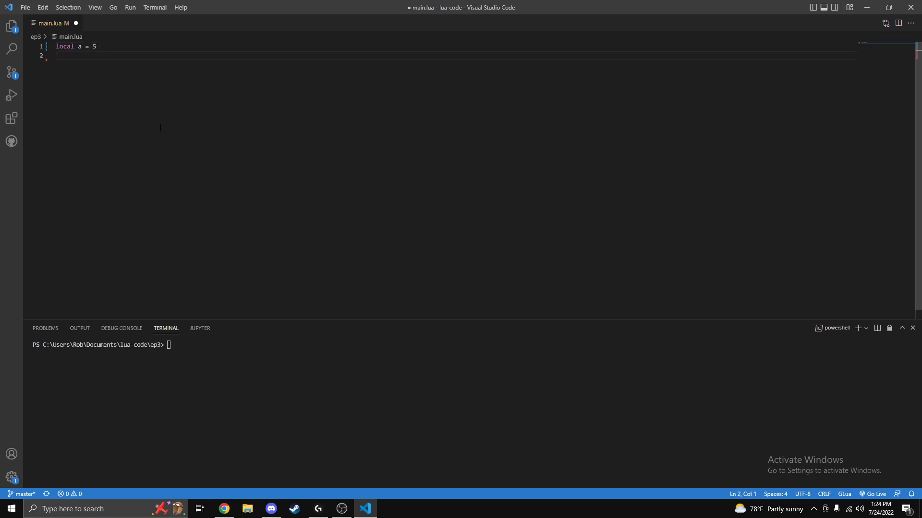
pyautogui.press('Return')
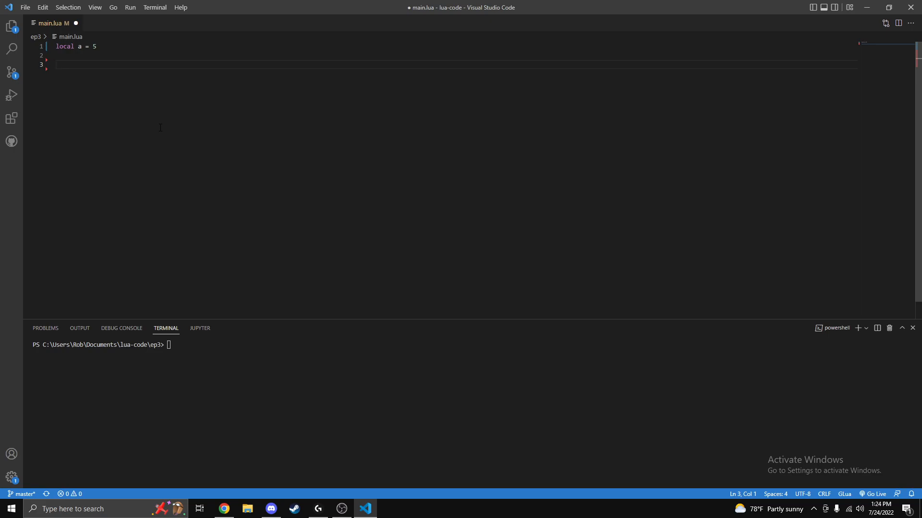
pyautogui.write('if')
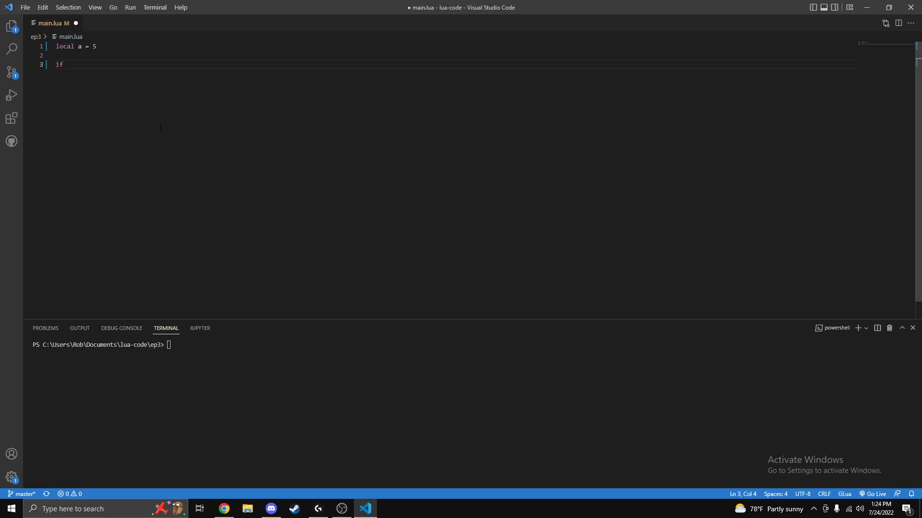
pyautogui.write('a')
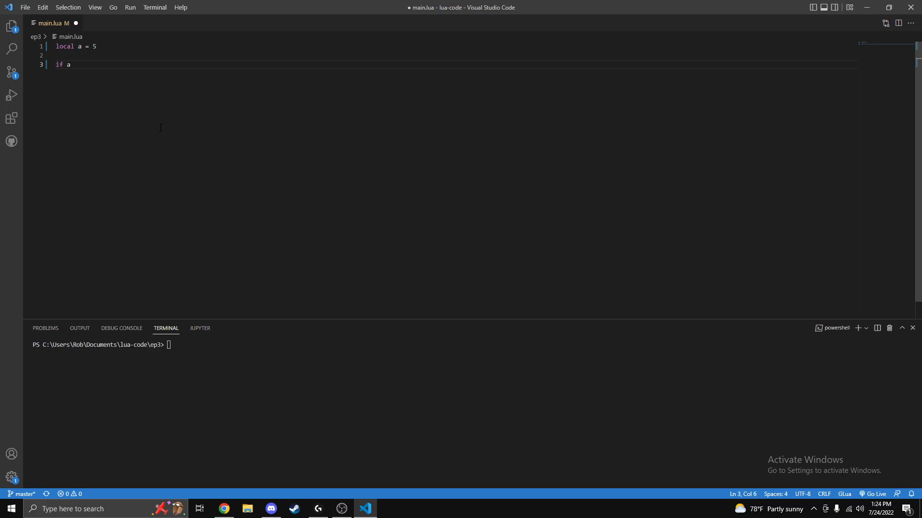
pyautogui.write('==')
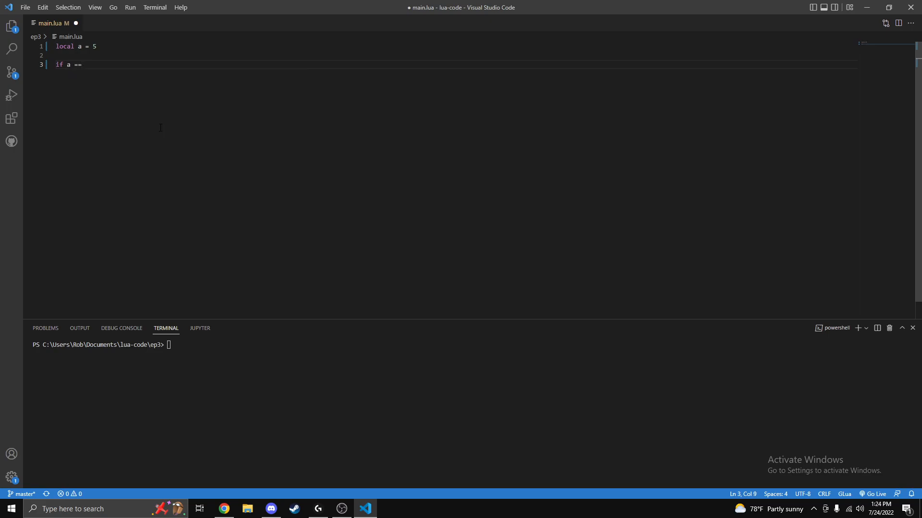
pyautogui.write('5')
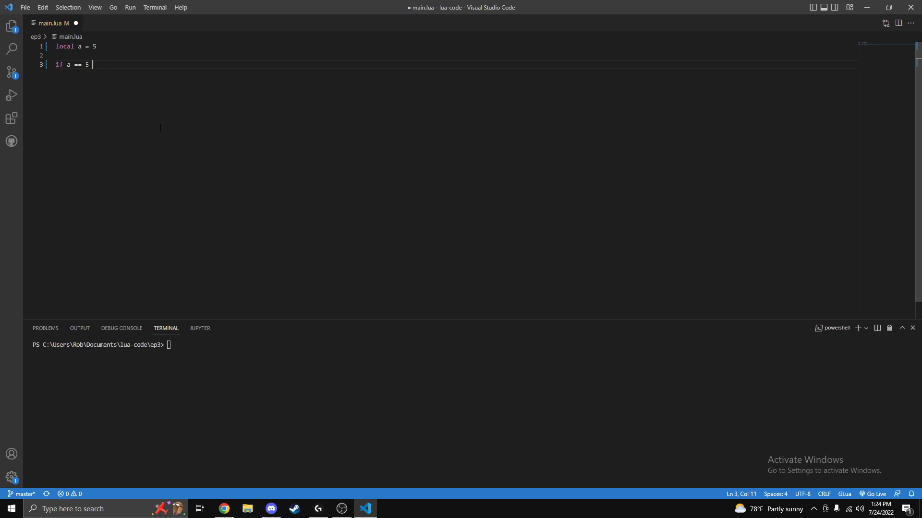
pyautogui.moveTo(121, 179)
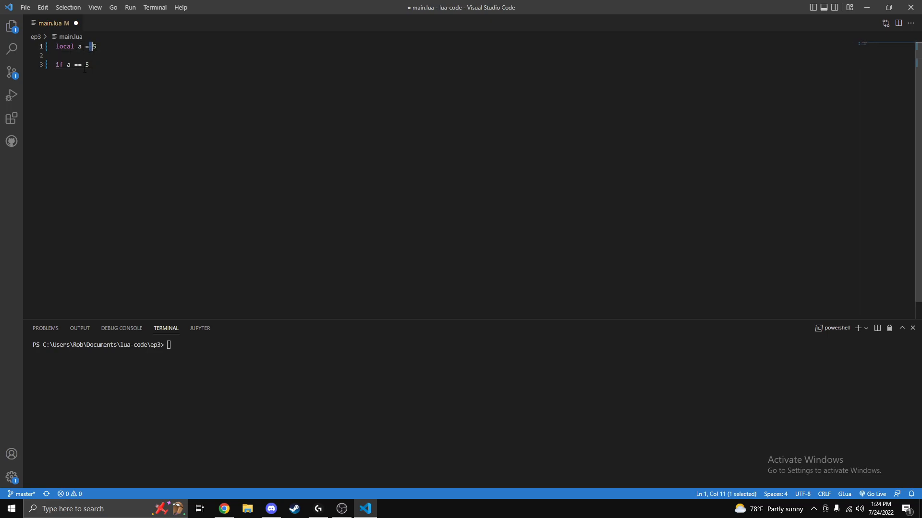
# Complete the if block with then, print("its equal to 5 ") and end, and save.
pyautogui.click(101, 65)
pyautogui.write(' then')
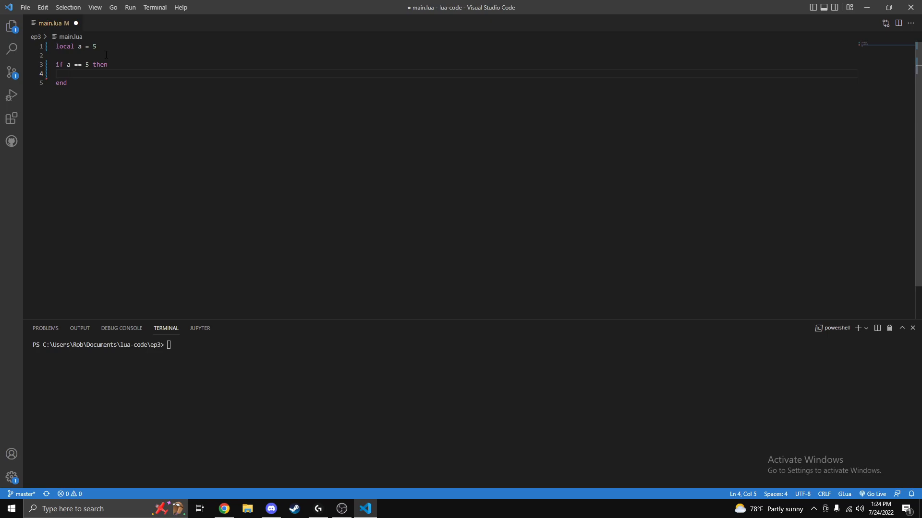
pyautogui.write('print("a')
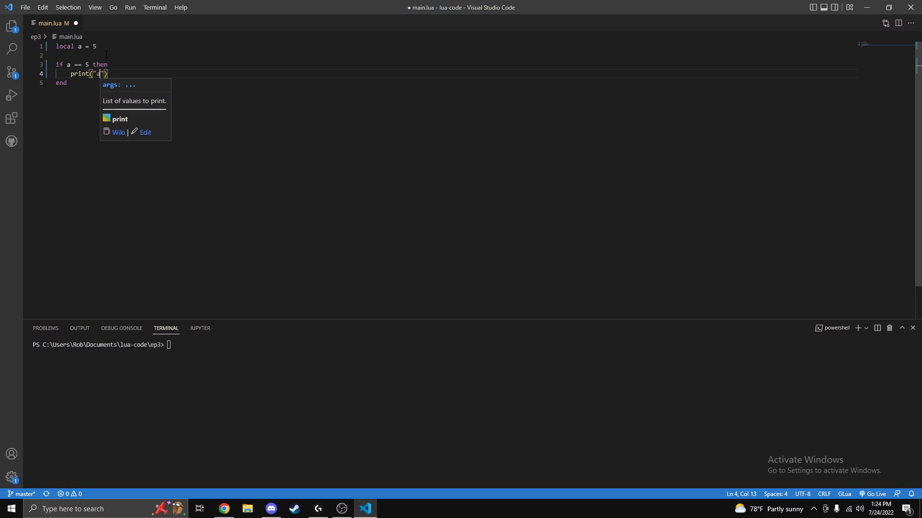
pyautogui.write('its equal to 5')
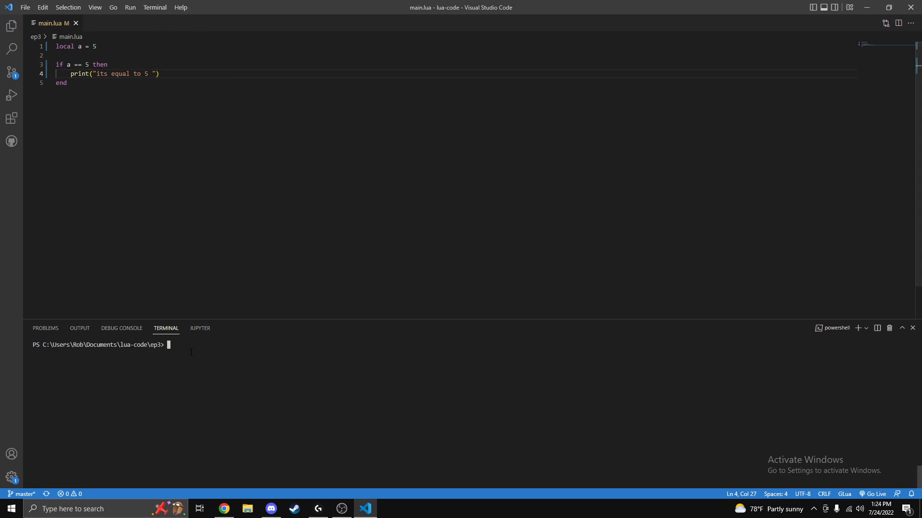
# Run lua main.lua to print 'its equal to 5', then set a to 6 and rerun.
pyautogui.write('lua m')
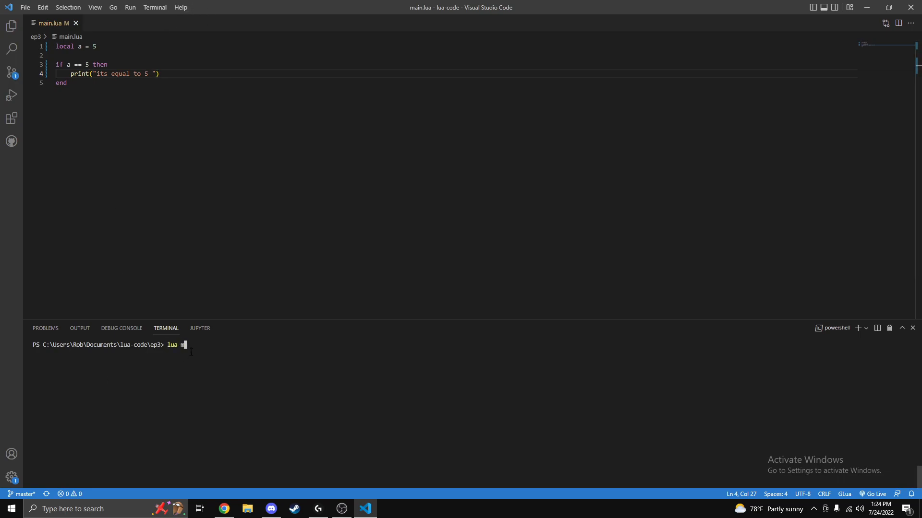
pyautogui.press('Return')
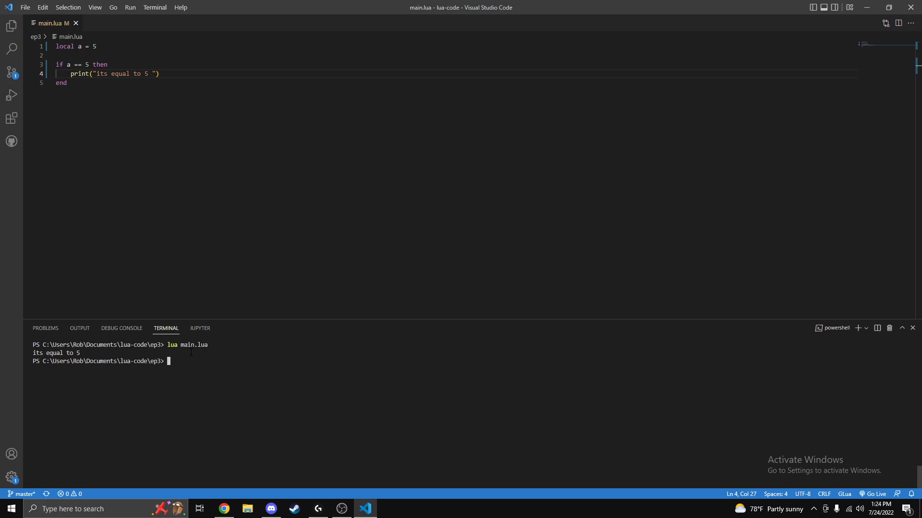
pyautogui.moveTo(100, 150)
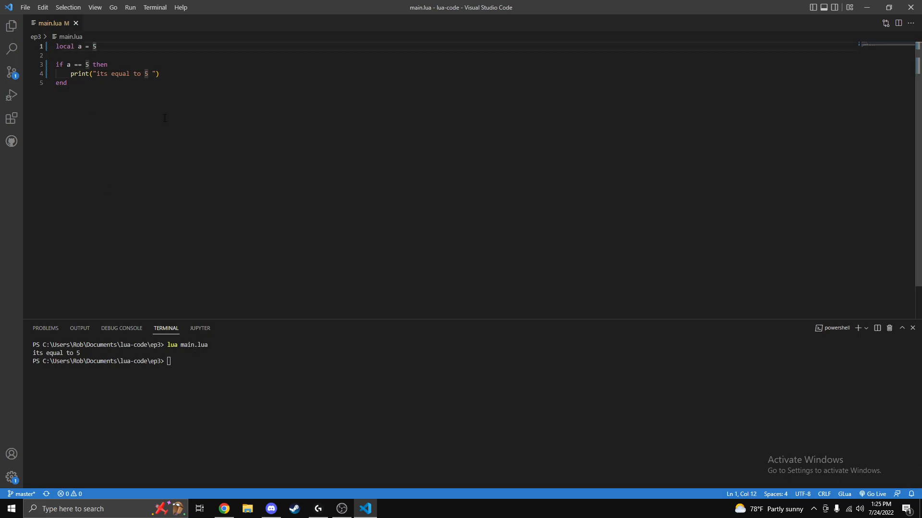
pyautogui.write('6')
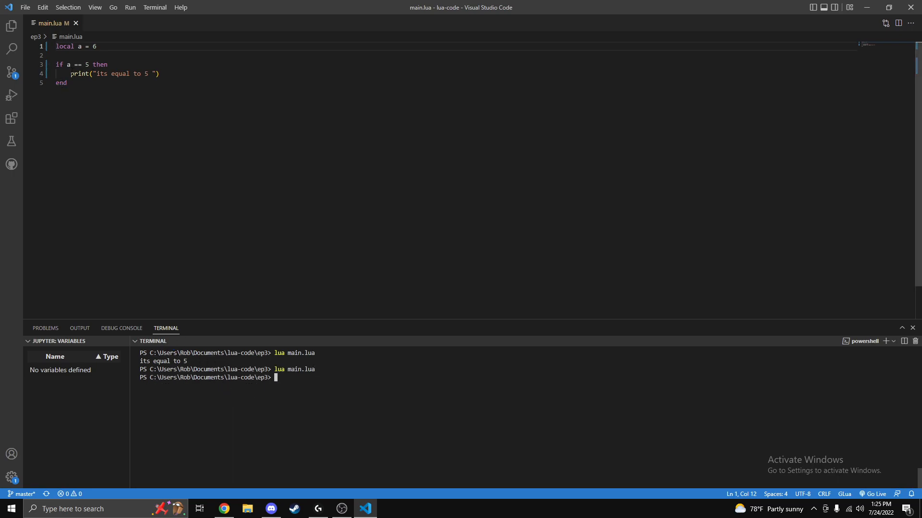
pyautogui.click(159, 74)
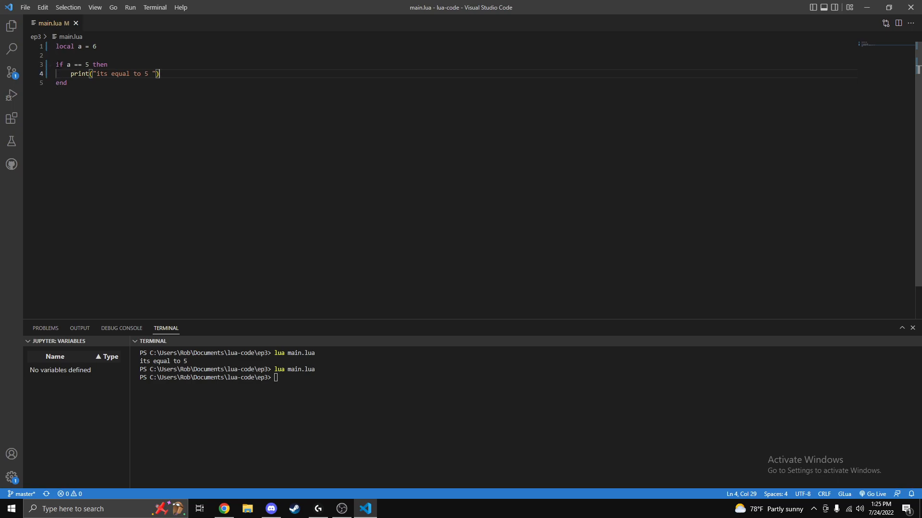
pyautogui.moveTo(154, 44)
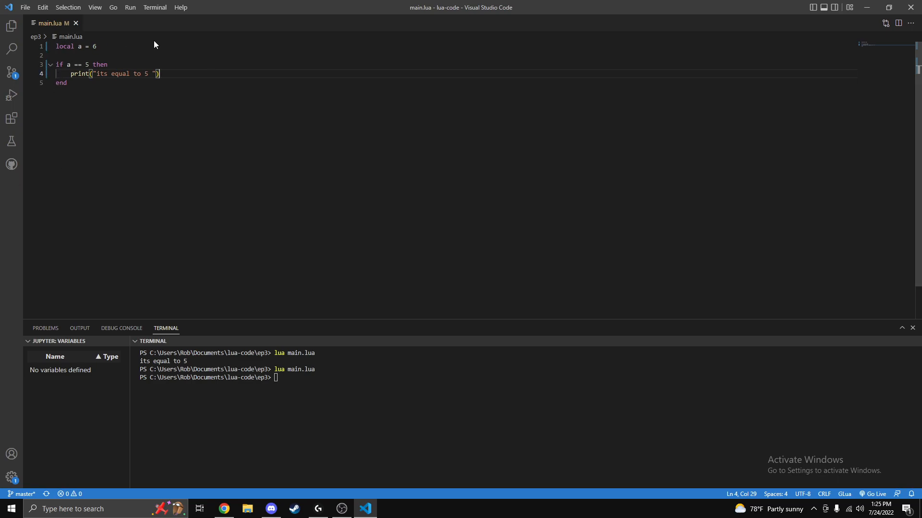
pyautogui.moveTo(153, 57)
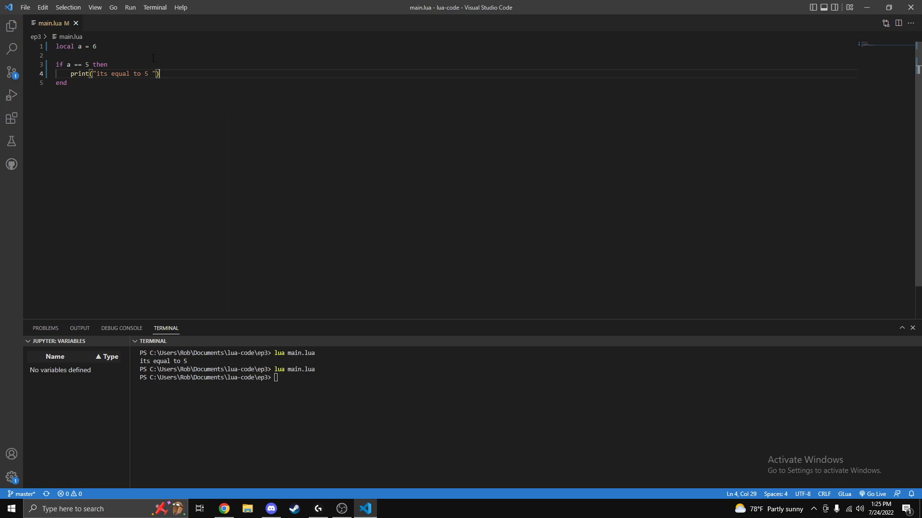
# Add an else branch printing "its not equal to 5" and rerun main.lua.
pyautogui.press('Enter')
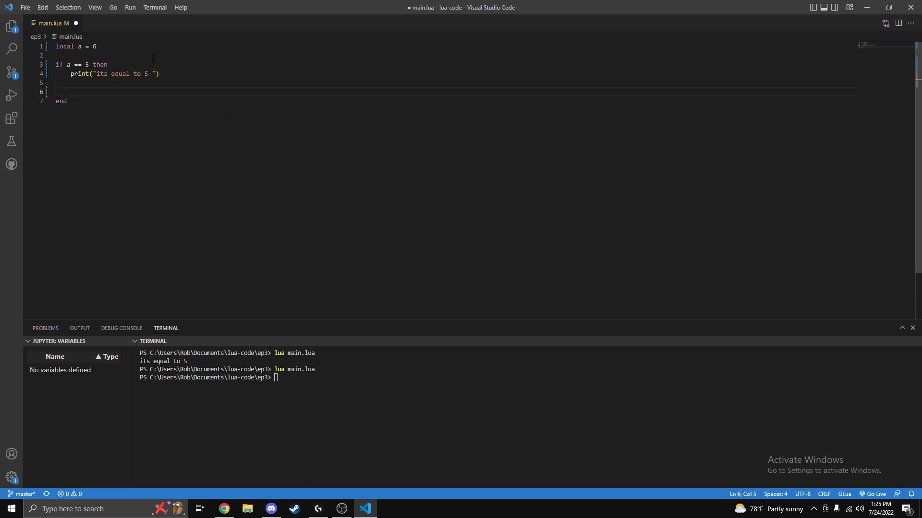
pyautogui.press('Backspace')
pyautogui.write('else')
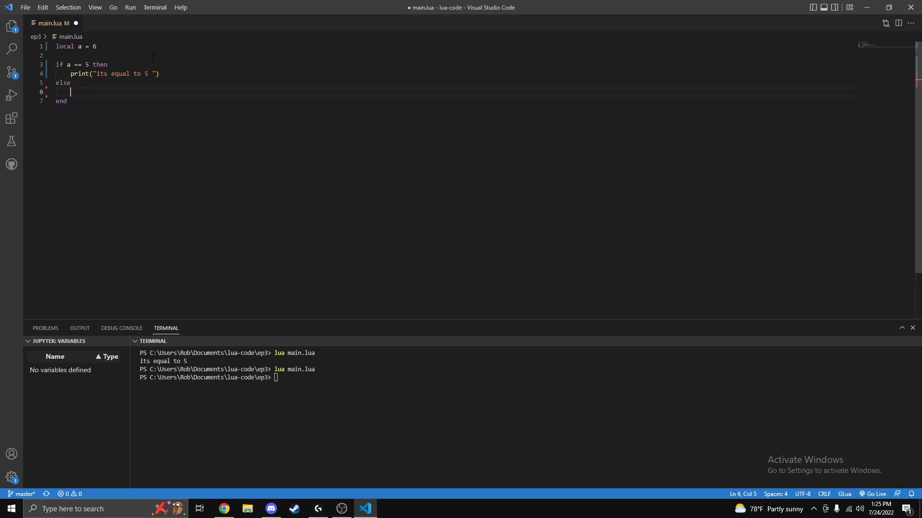
pyautogui.write('print("its not equal to 5')
pyautogui.click(519, 377)
pyautogui.write('lua main.lua')
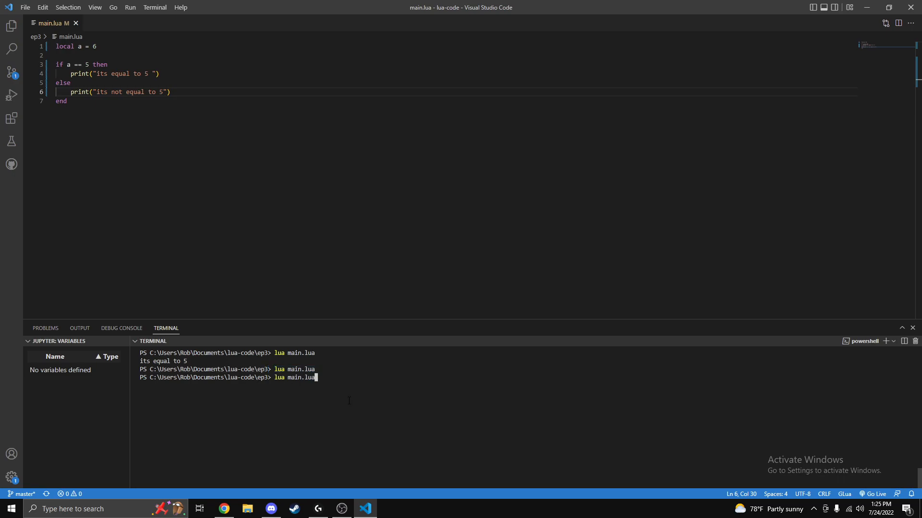
pyautogui.press('Return')
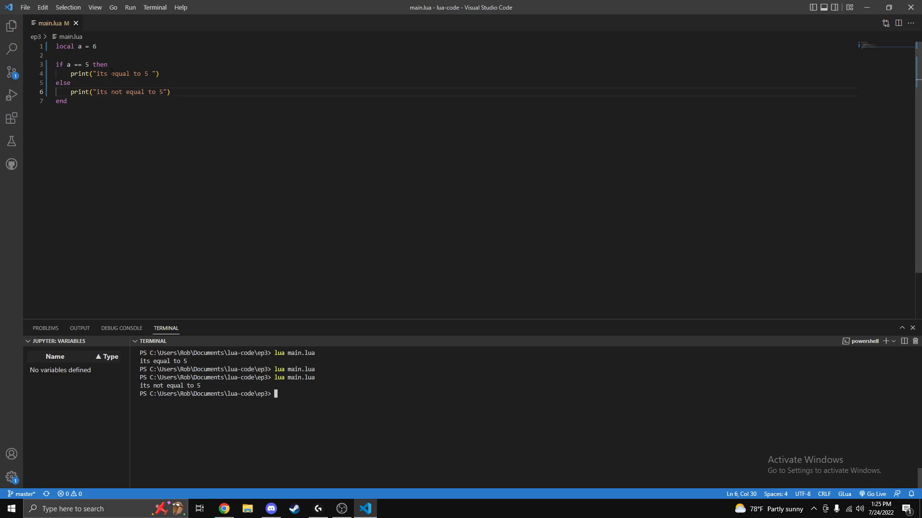
pyautogui.click(68, 63)
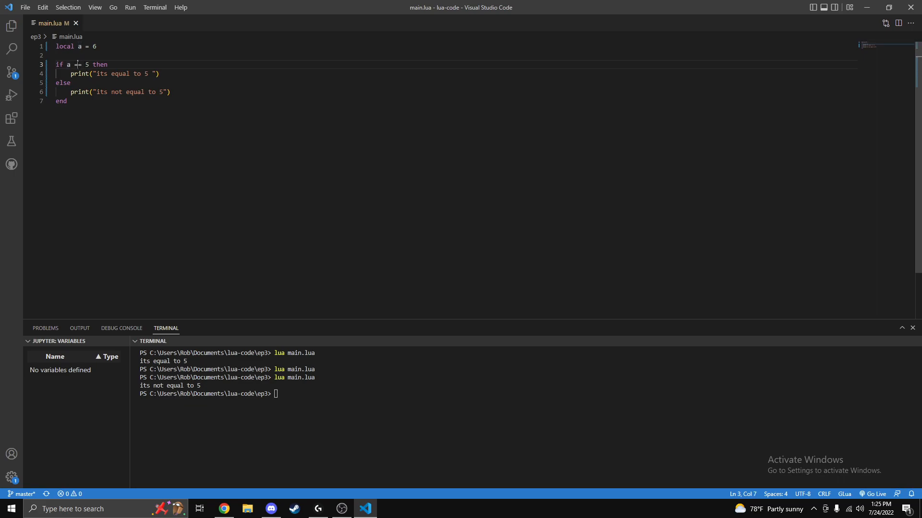
# Change the if comparison from == to <, then <=, and save main.lua.
pyautogui.press('Backspace')
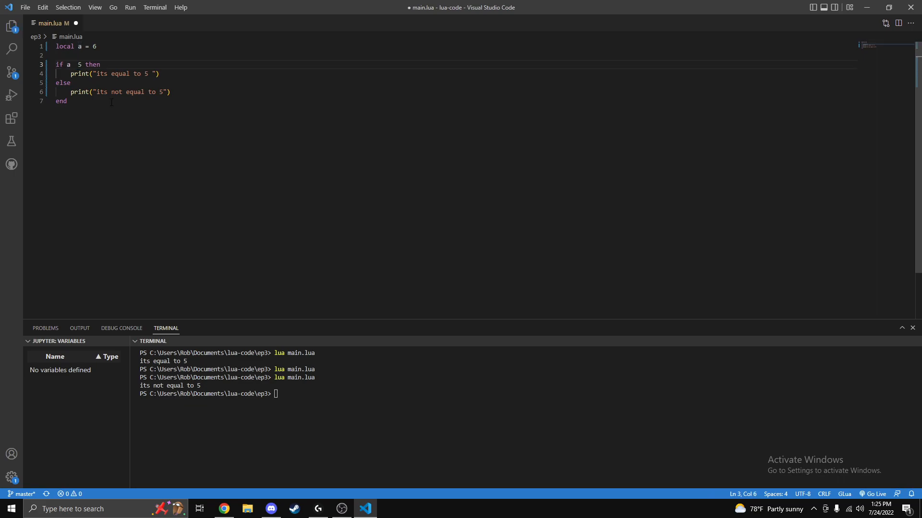
pyautogui.write('<')
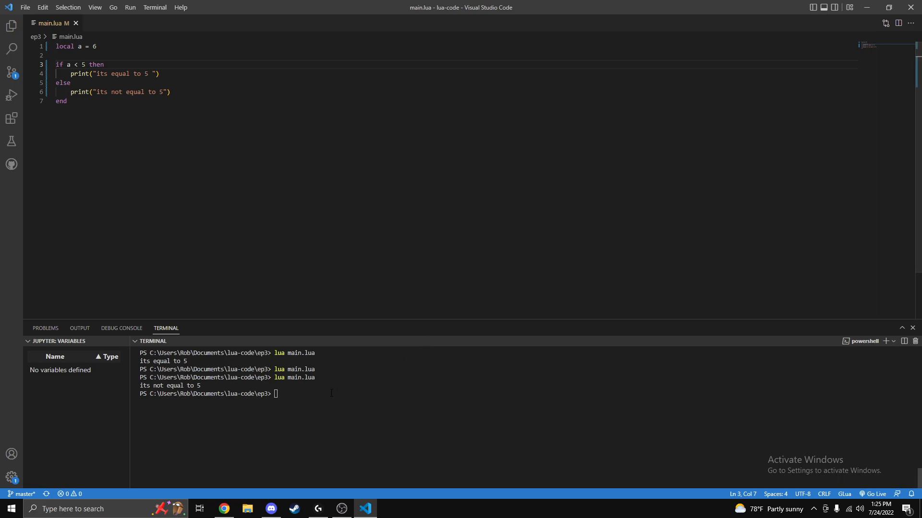
pyautogui.press('Return')
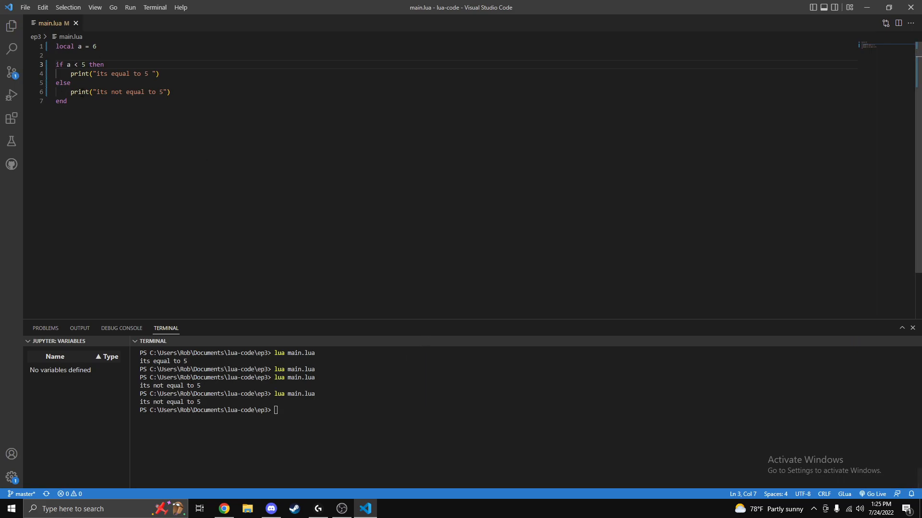
pyautogui.write('=')
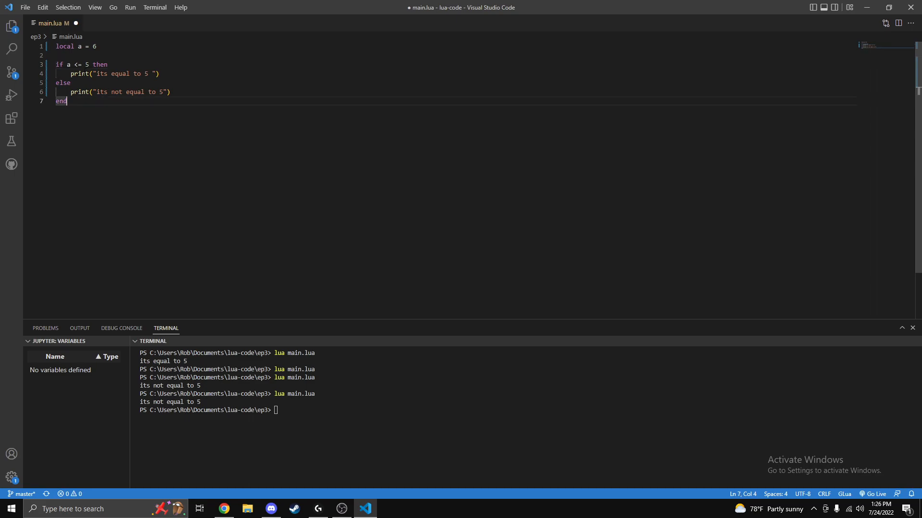
pyautogui.press('ctrl+s')
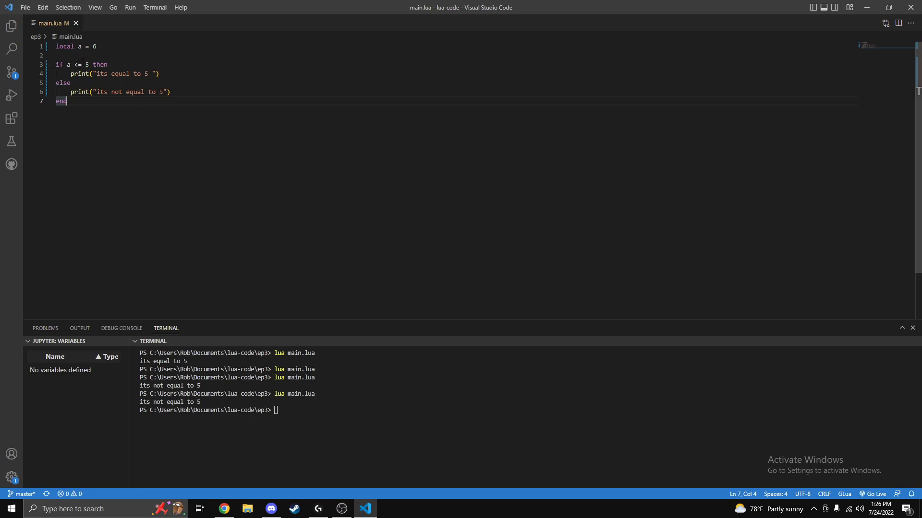
pyautogui.moveTo(60, 100)
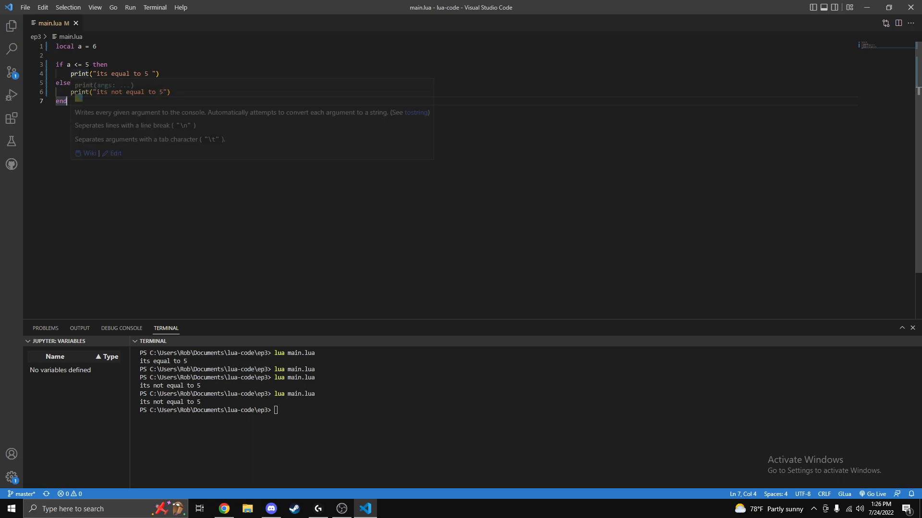
pyautogui.press('Escape')
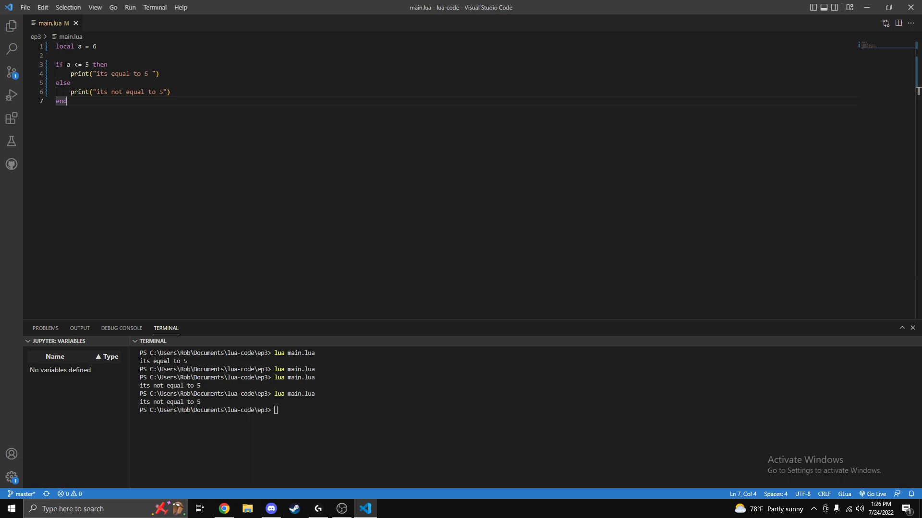
# Change the value of a, rerun, and remove the equals sign from the comparison.
pyautogui.click(100, 46)
pyautogui.write('5')
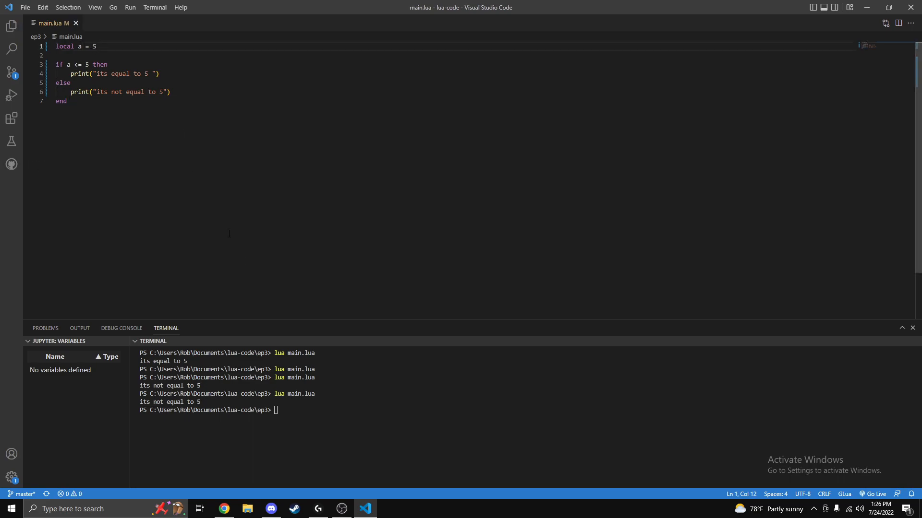
pyautogui.press('Return')
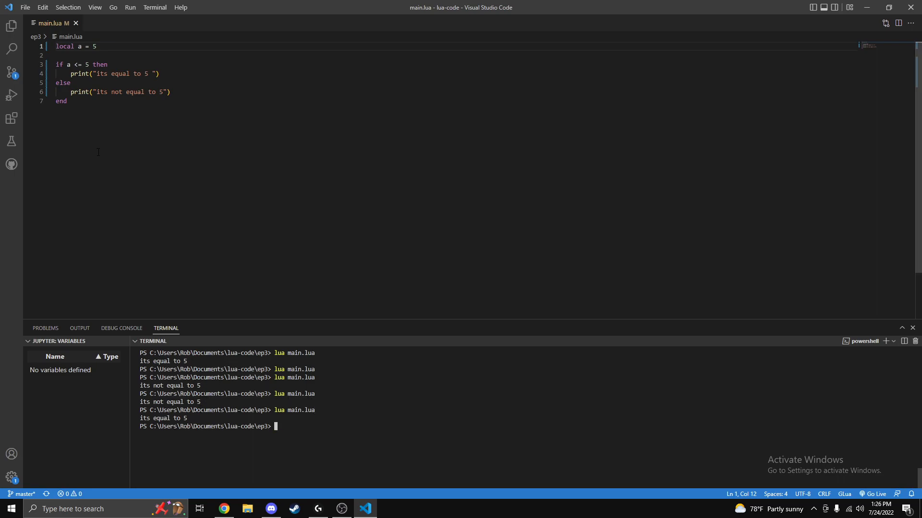
pyautogui.click(96, 46)
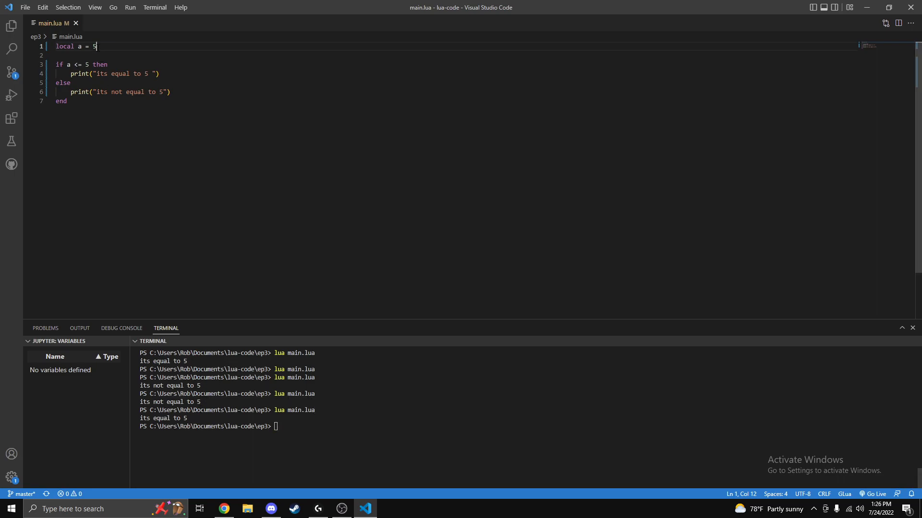
pyautogui.press('Backspace')
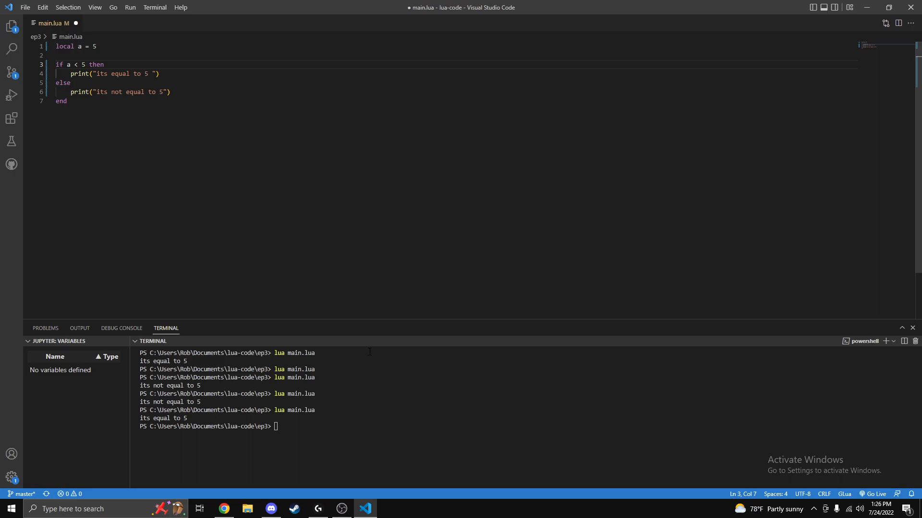
pyautogui.press('Return')
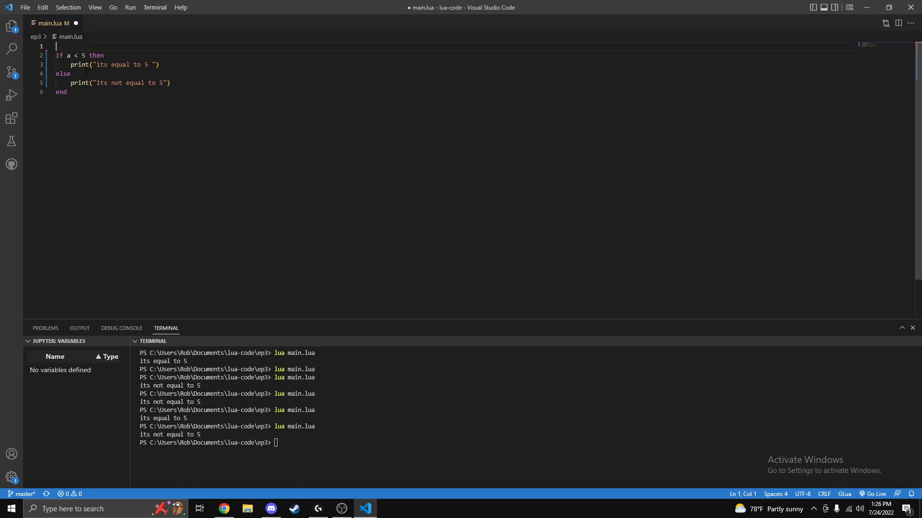
# With a set to 9, test >= and > 5 comparisons, rerunning lua main.lua.
pyautogui.write('local a = 5')
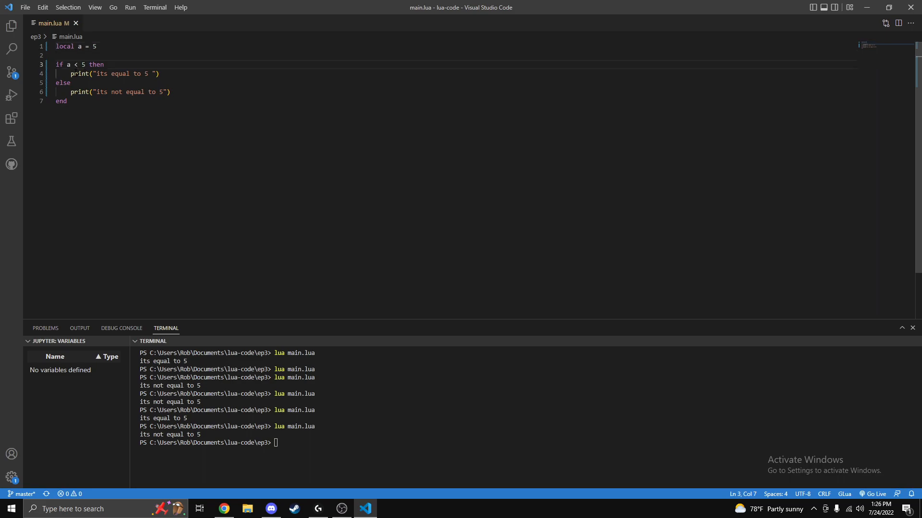
pyautogui.write('=')
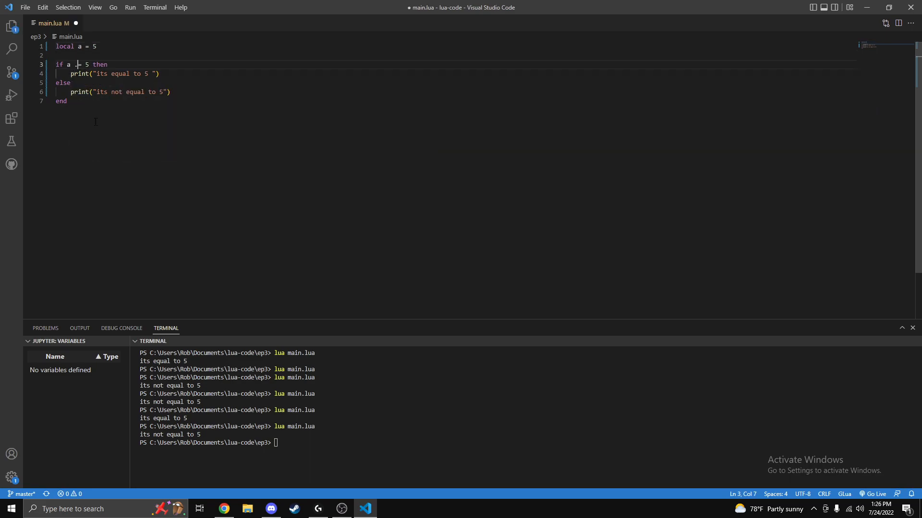
pyautogui.write('>')
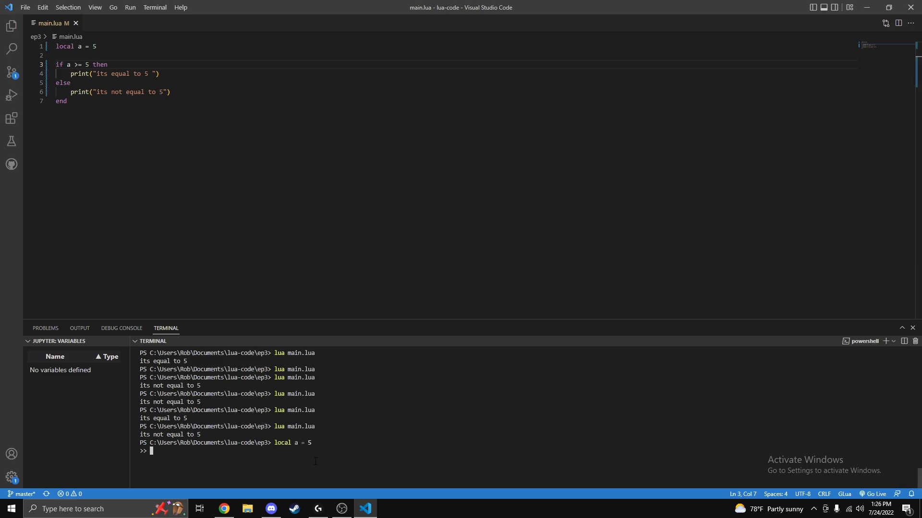
pyautogui.press('ctrl+c')
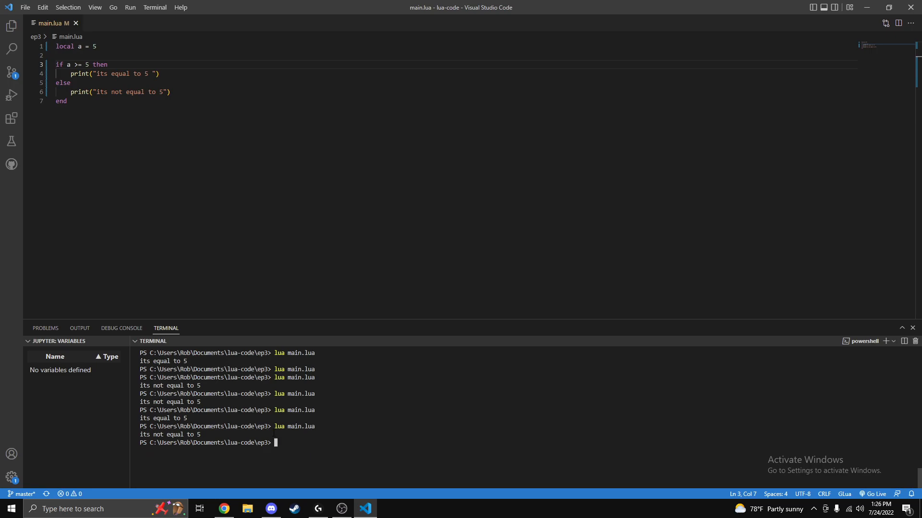
pyautogui.write('lua main.lua')
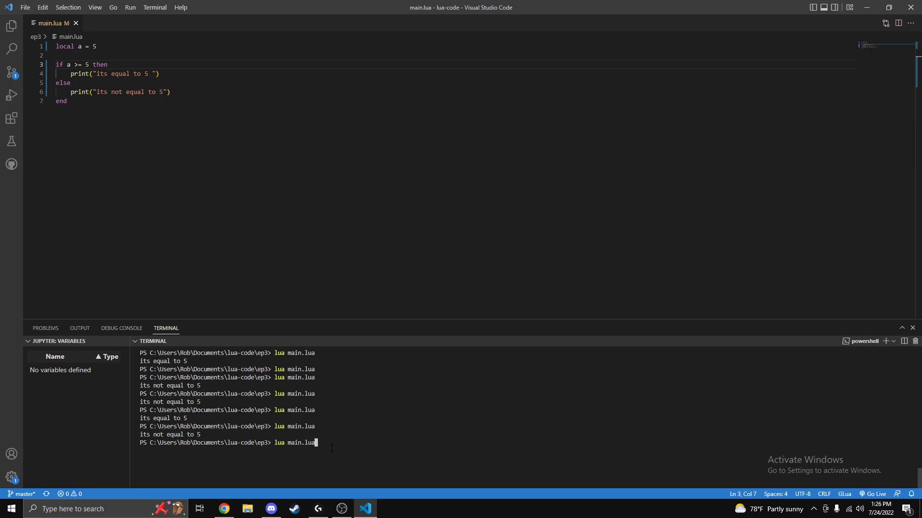
pyautogui.press('Return')
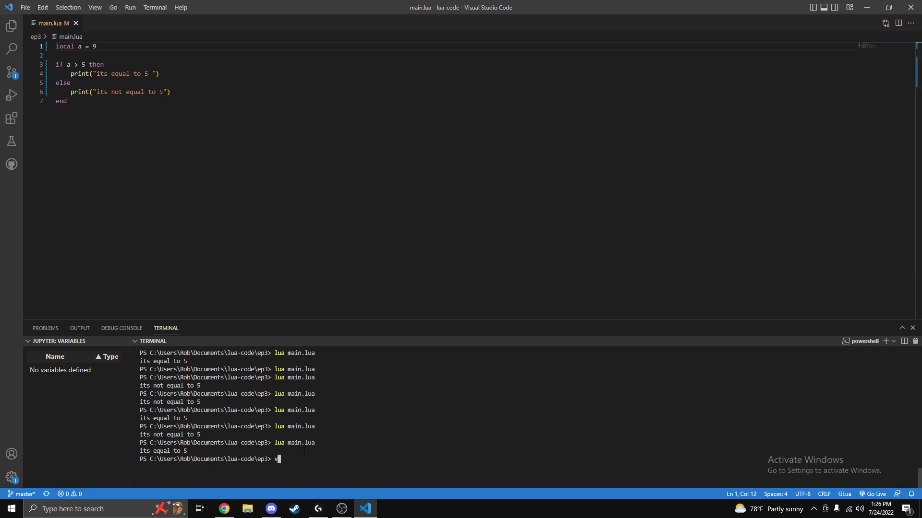
pyautogui.press('Return')
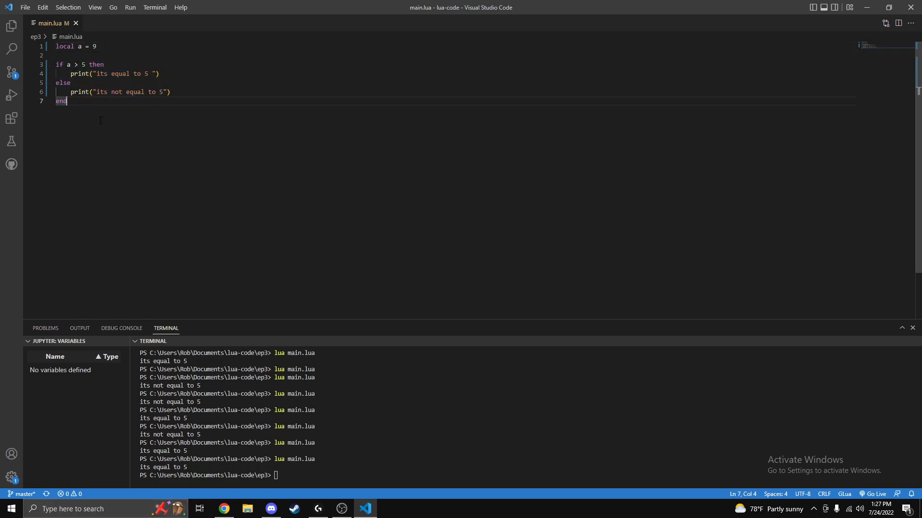
pyautogui.click(96, 46)
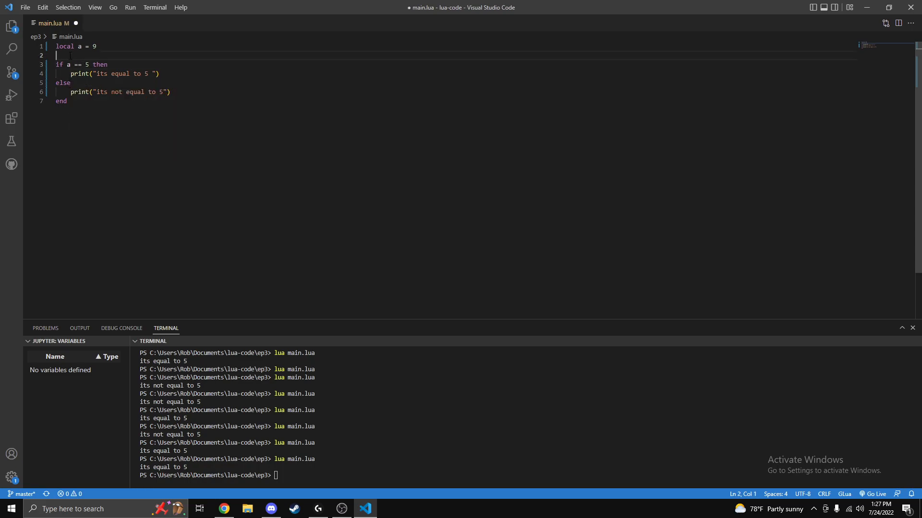
# Wrap the if/else block in a --[[ ]]-- comment and save main.lua.
pyautogui.write('--[[')
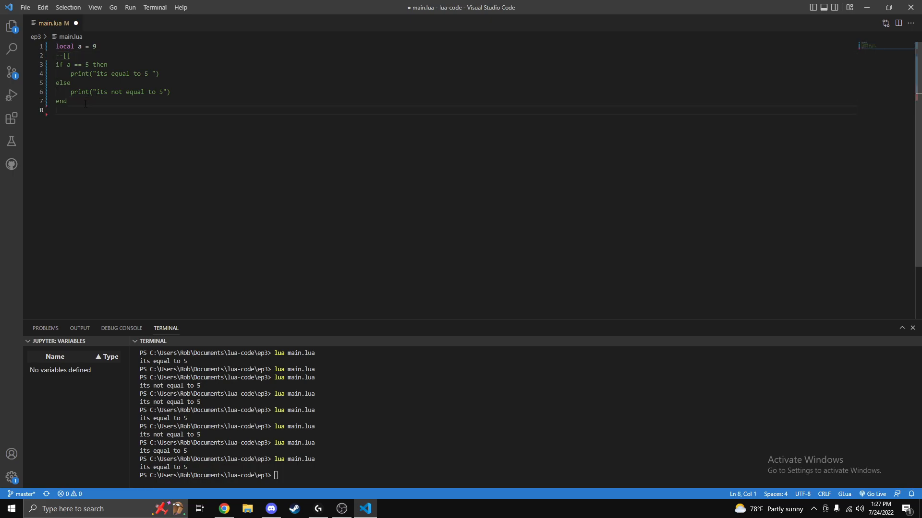
pyautogui.write(']]--')
pyautogui.write('\\')
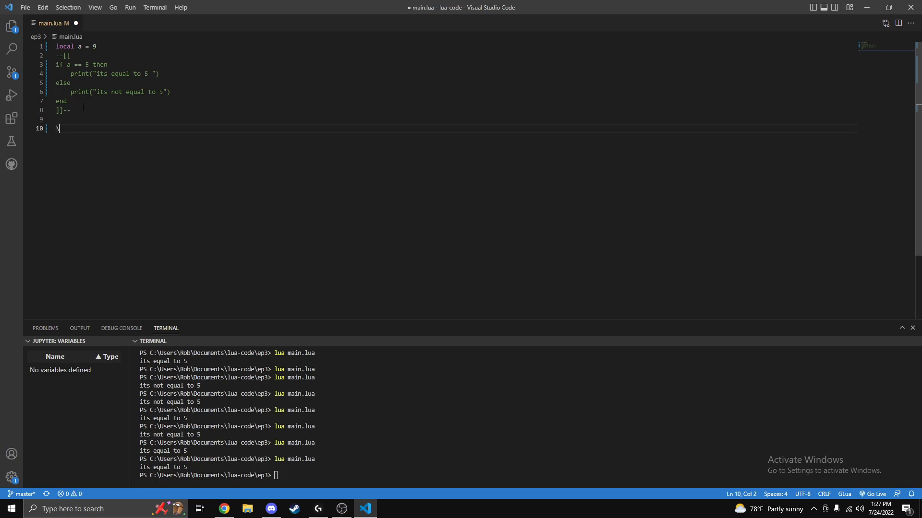
pyautogui.press('Backspace')
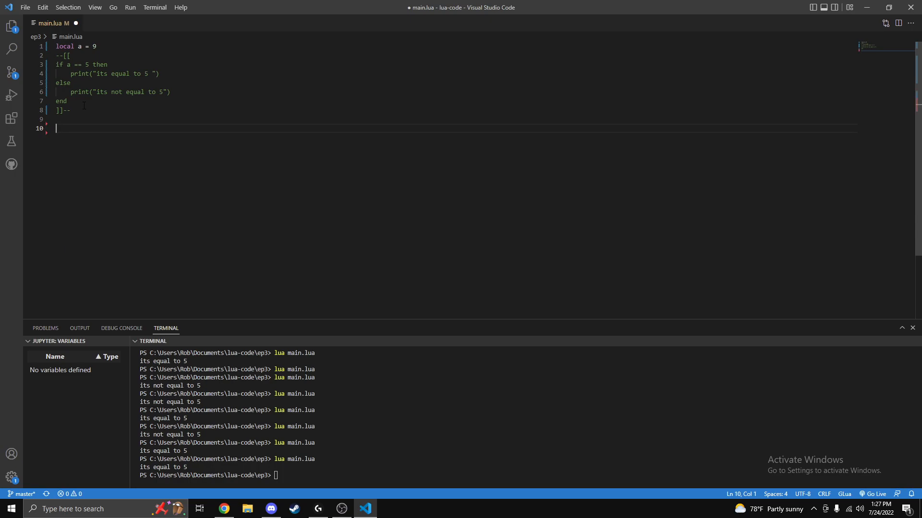
pyautogui.press('ctrl+s')
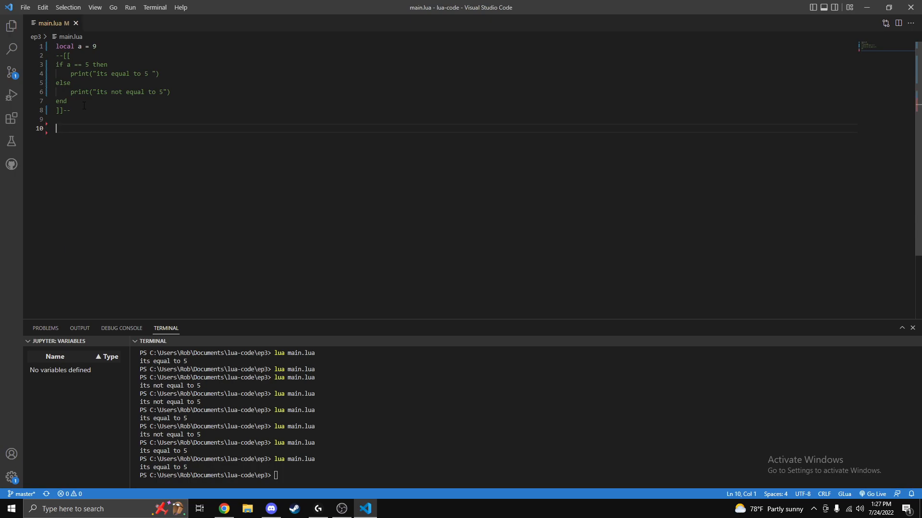
# Type local b = 7 on a new line below the comment.
pyautogui.write('local')
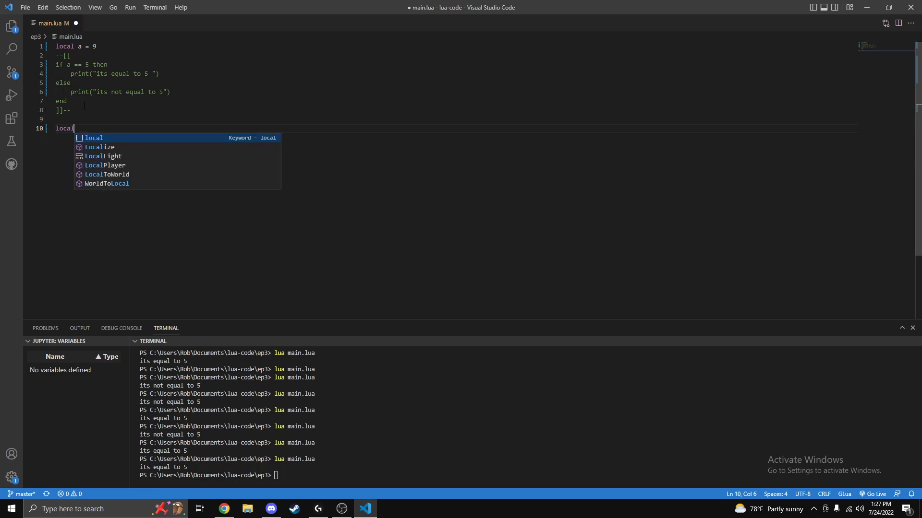
pyautogui.write('b')
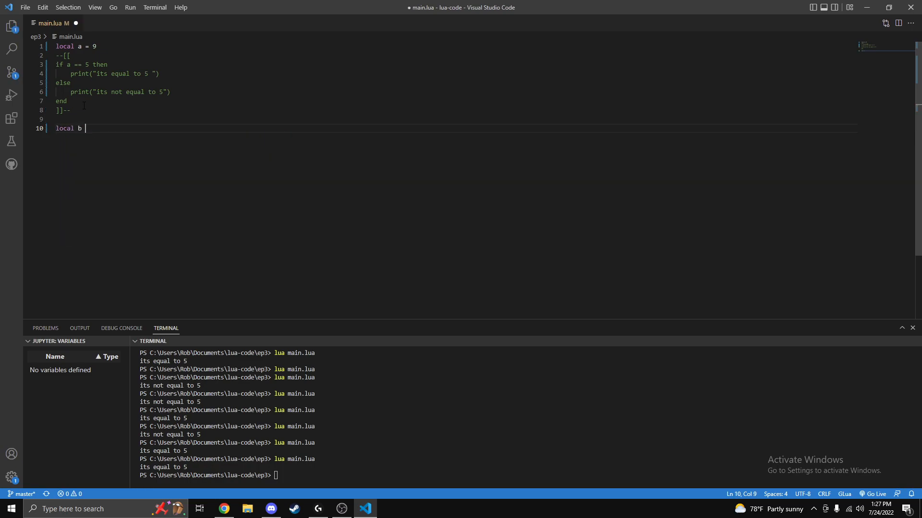
pyautogui.write('=')
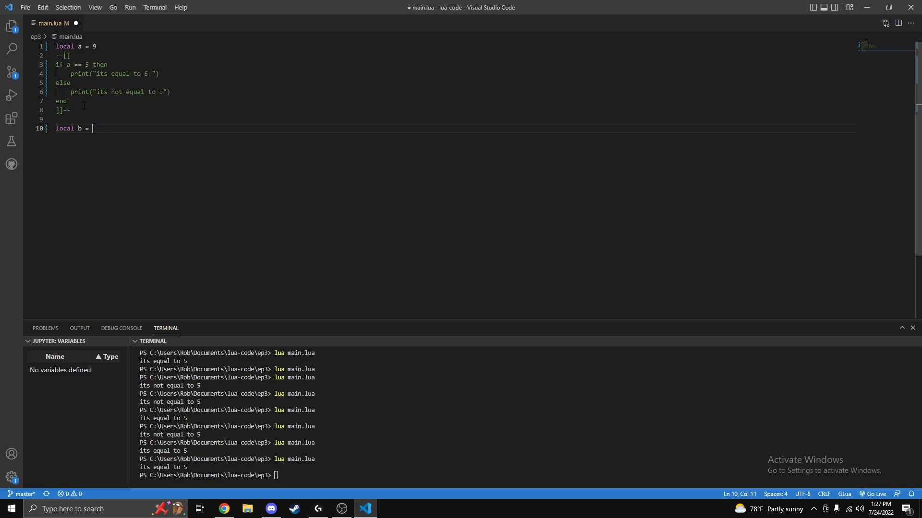
pyautogui.write('7')
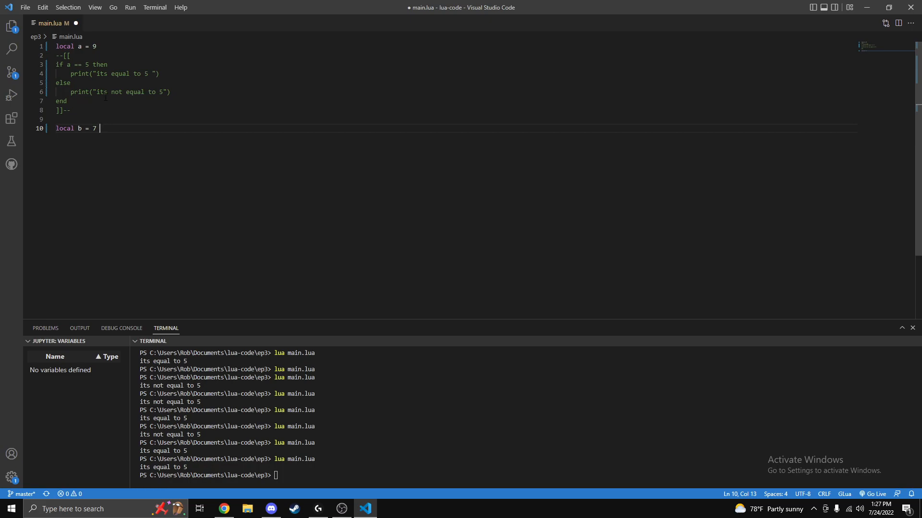
pyautogui.moveTo(297, 5)
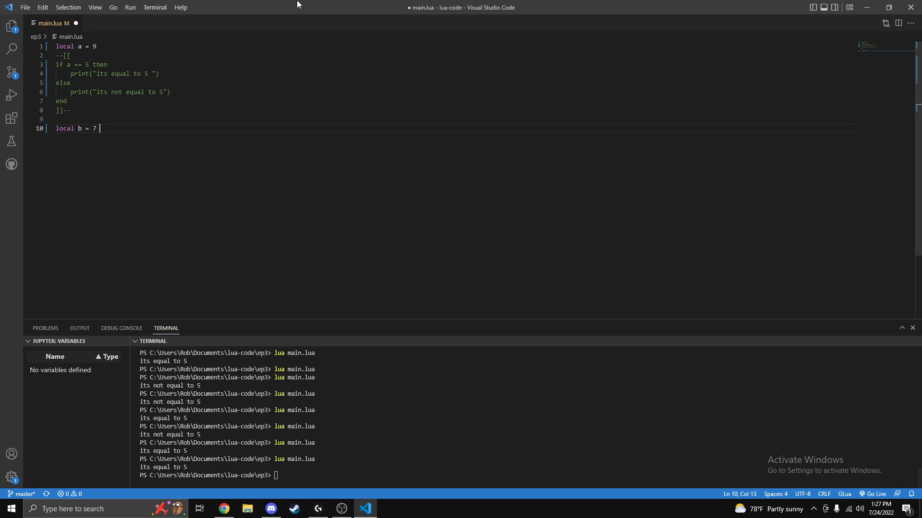
pyautogui.moveTo(181, 167)
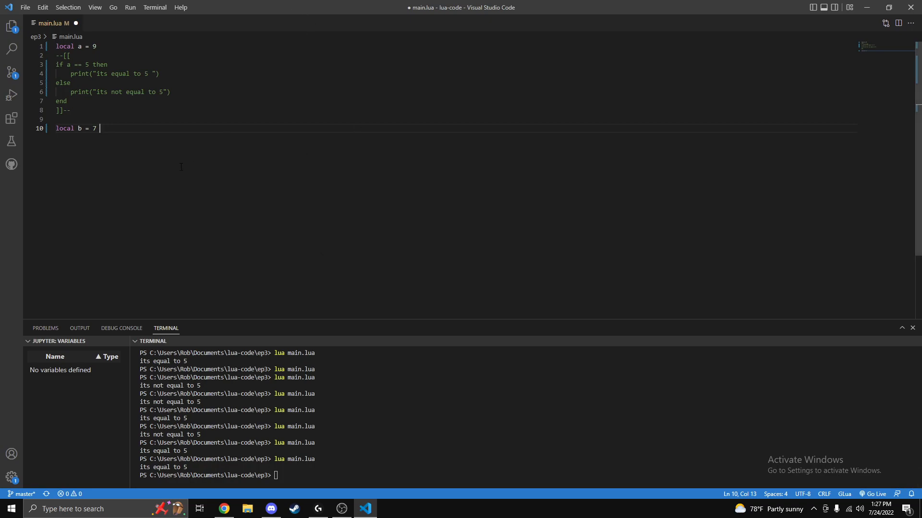
# Add if a == 9 and b == 7 printing "a and b are eqaul to 9, 7", then run main.lua.
pyautogui.write('if')
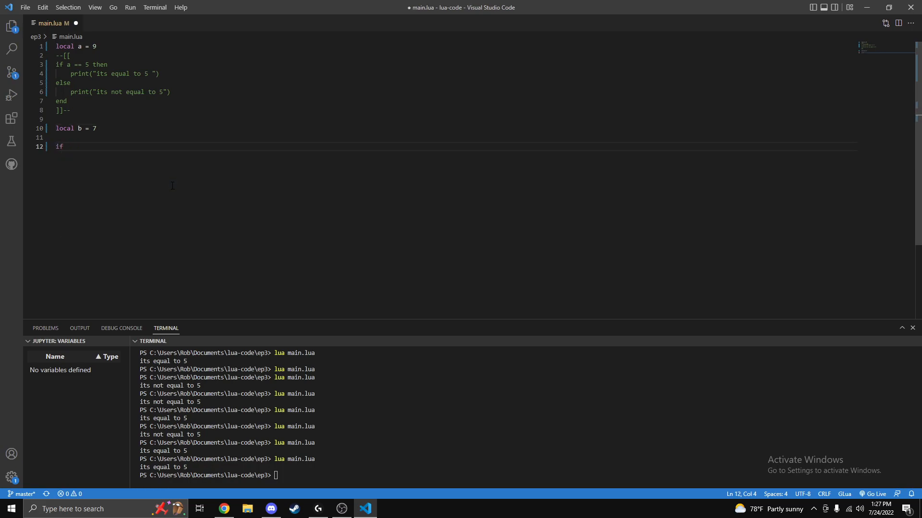
pyautogui.write('a')
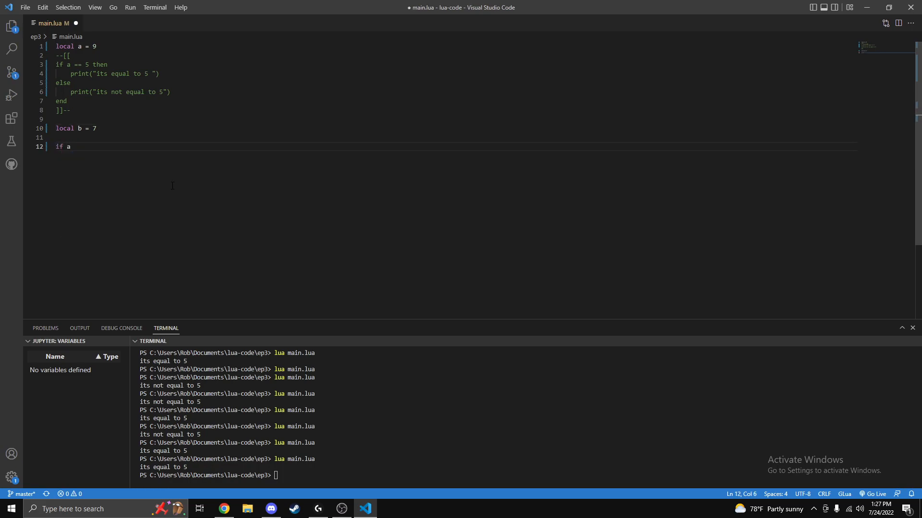
pyautogui.write('== 9')
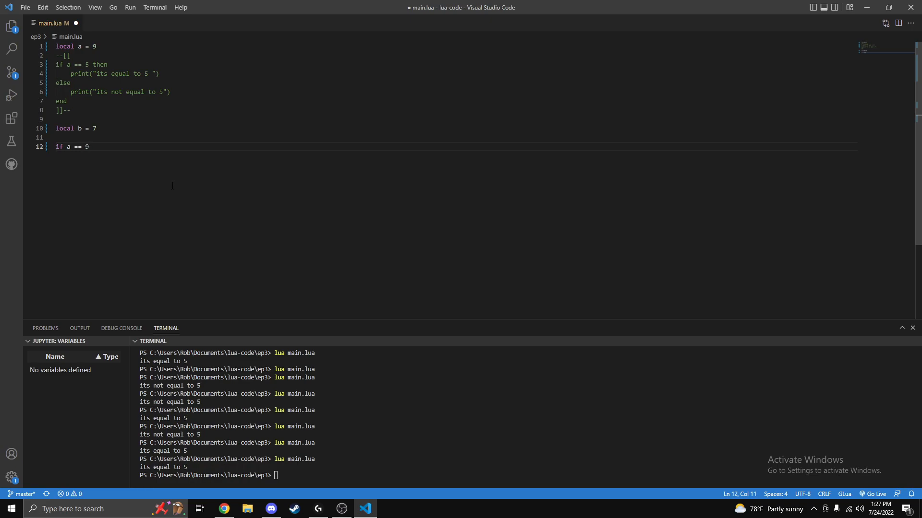
pyautogui.write('and')
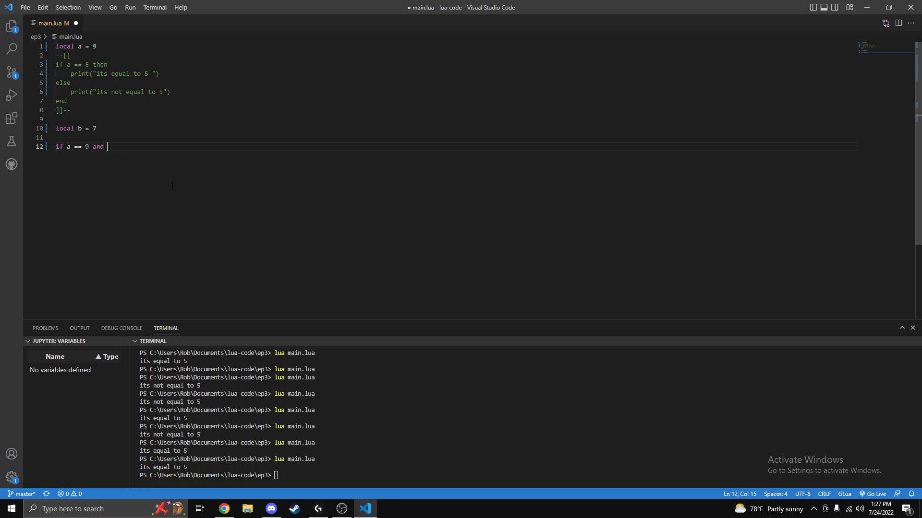
pyautogui.write('b == 7 then')
pyautogui.write('print("a and b are eqaul to 90')
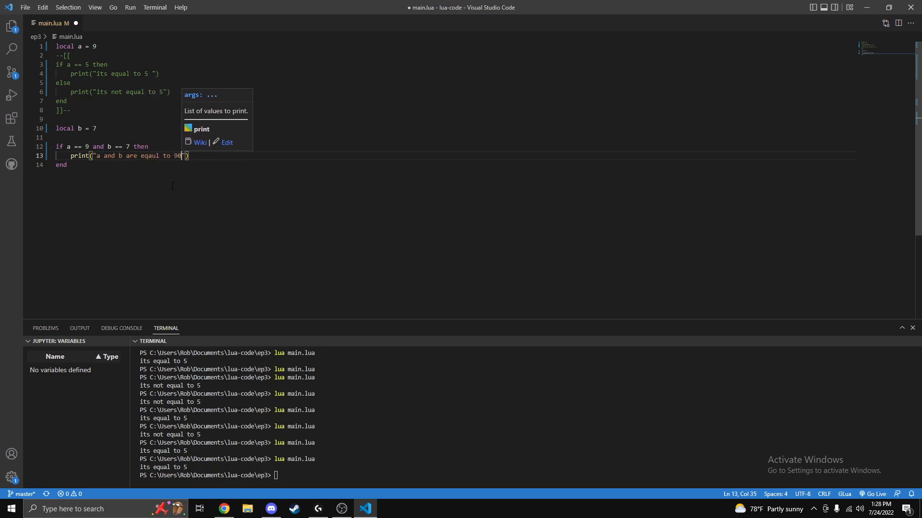
pyautogui.write('9, 7')
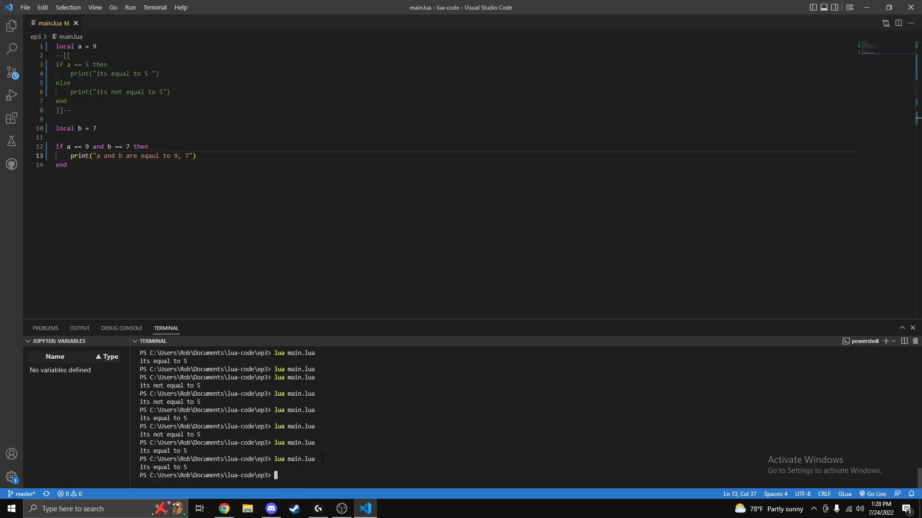
pyautogui.write('lua main.lua')
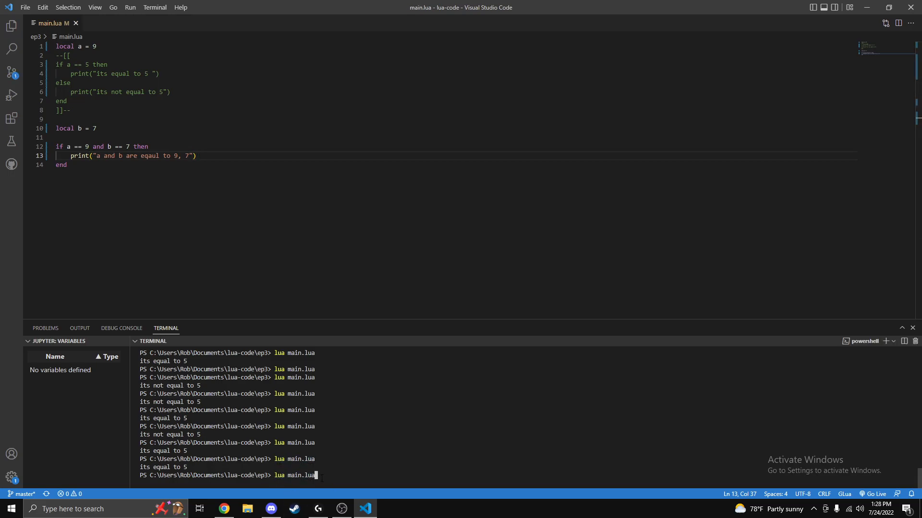
pyautogui.press('Return')
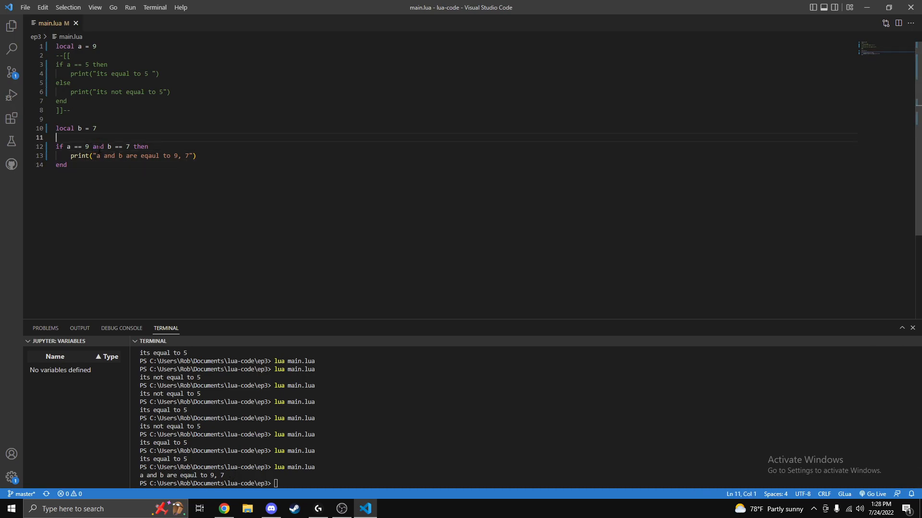
# Change the condition to a == 9 or b == 7 and save.
pyautogui.write('p')
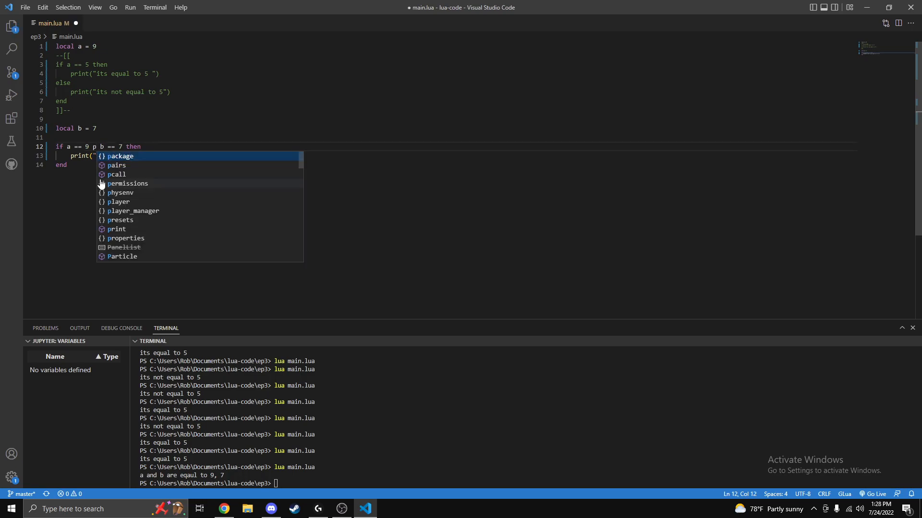
pyautogui.write('or')
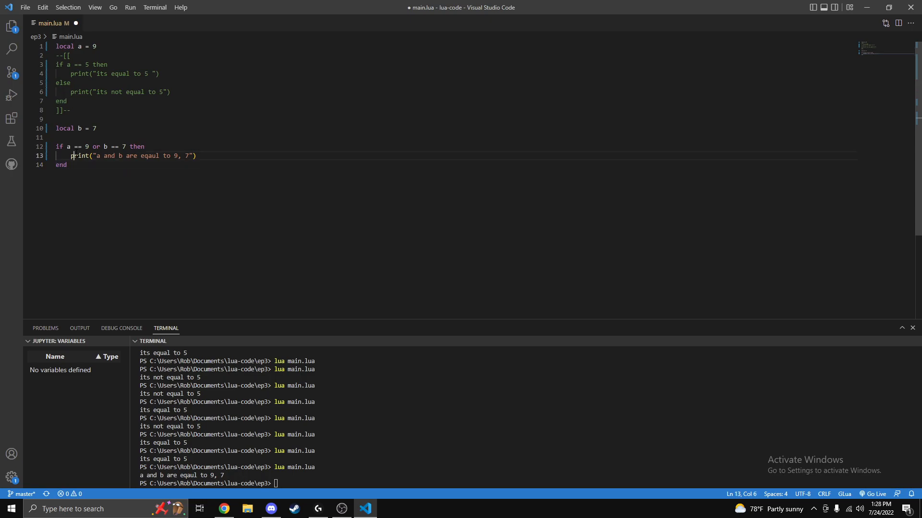
pyautogui.click(145, 146)
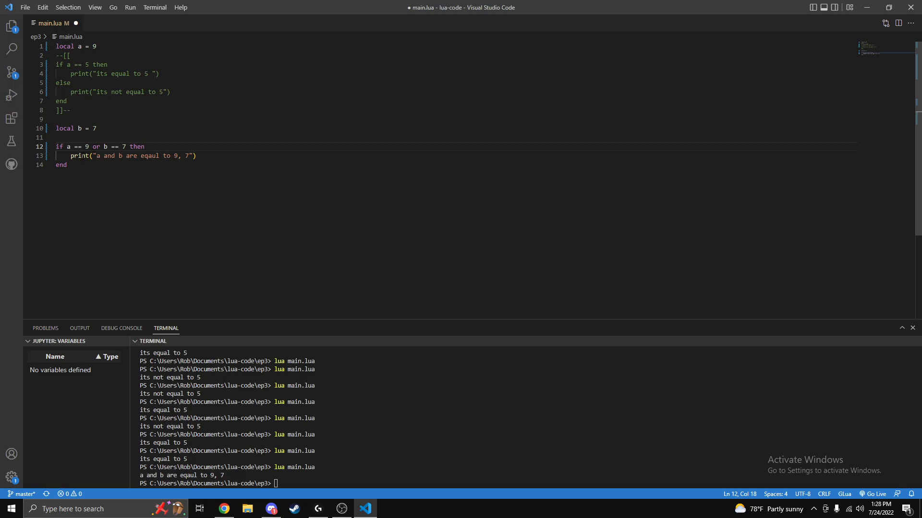
pyautogui.click(66, 165)
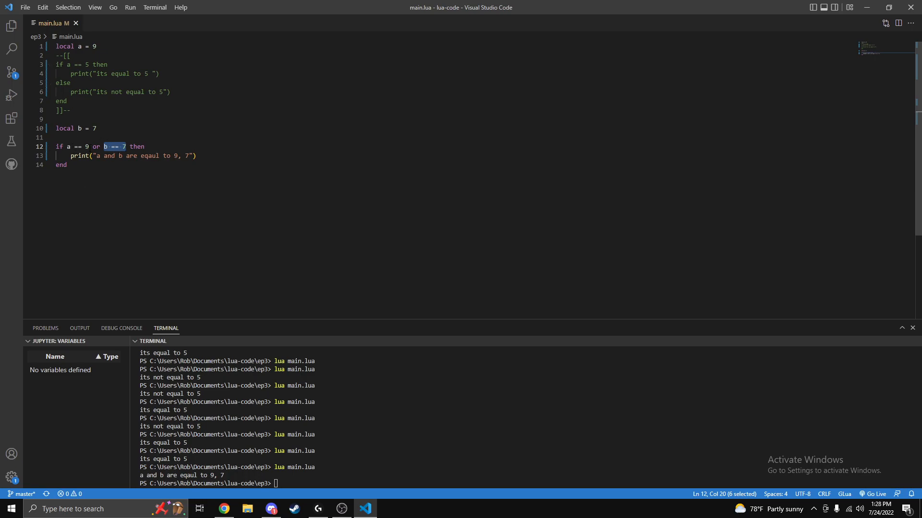
pyautogui.click(67, 166)
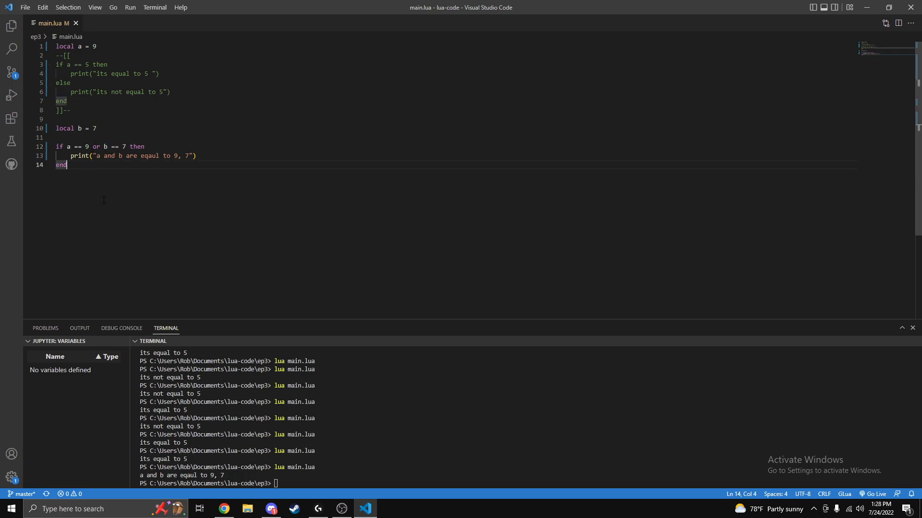
pyautogui.press('Enter')
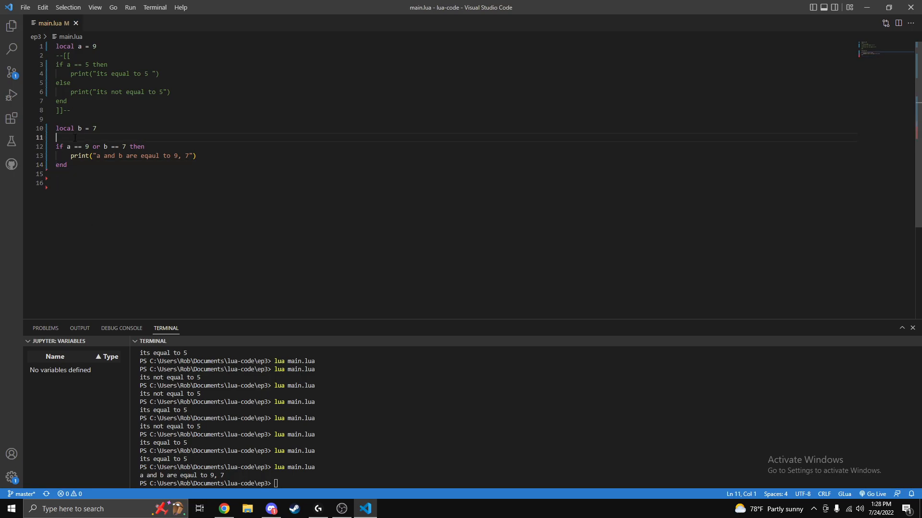
# Comment out the or block and start if a == 7 printing "A is equal to 7".
pyautogui.write('--[[')
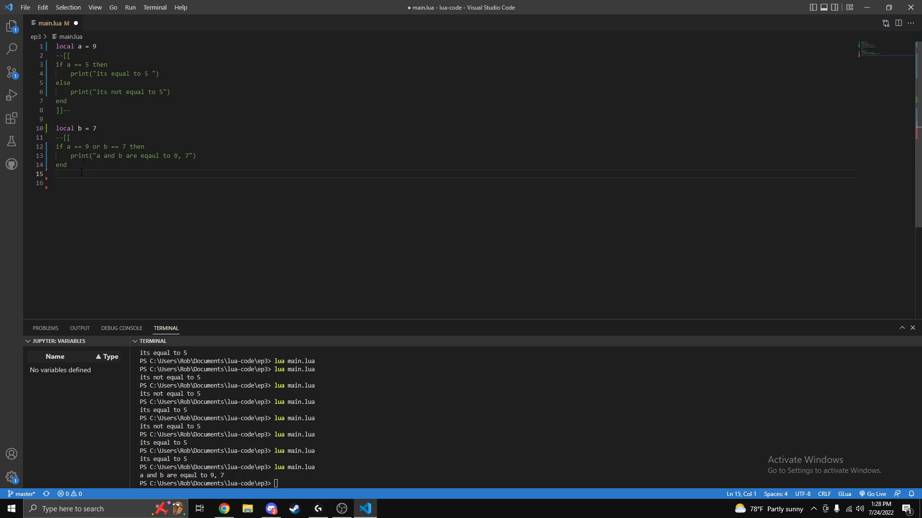
pyautogui.write(']]--')
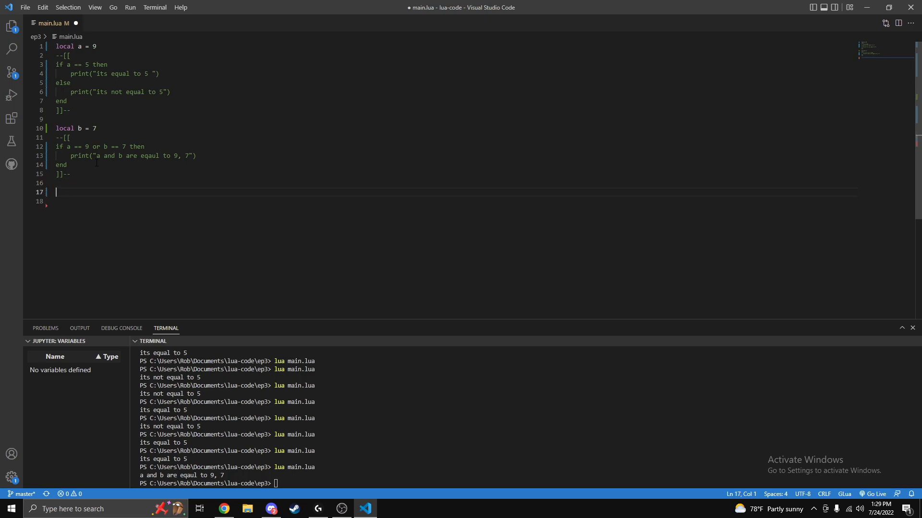
pyautogui.write('if')
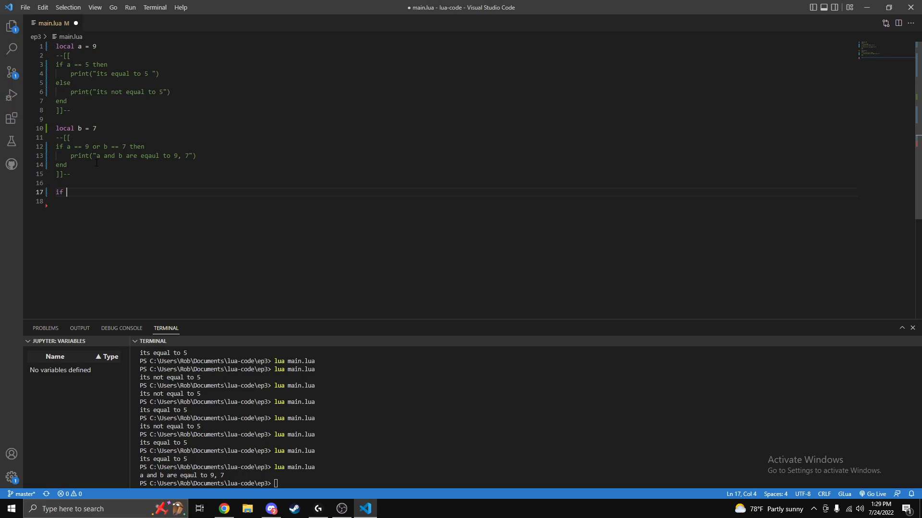
pyautogui.write('a ==')
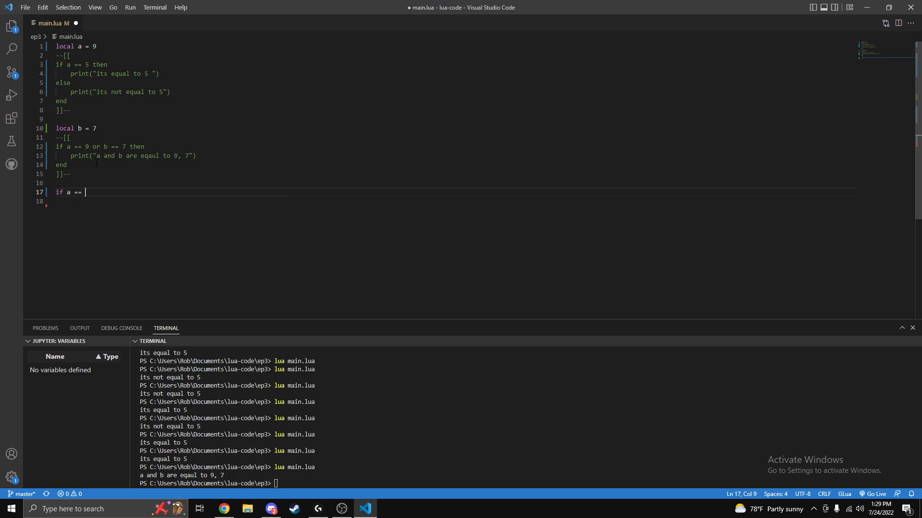
pyautogui.write('7 then')
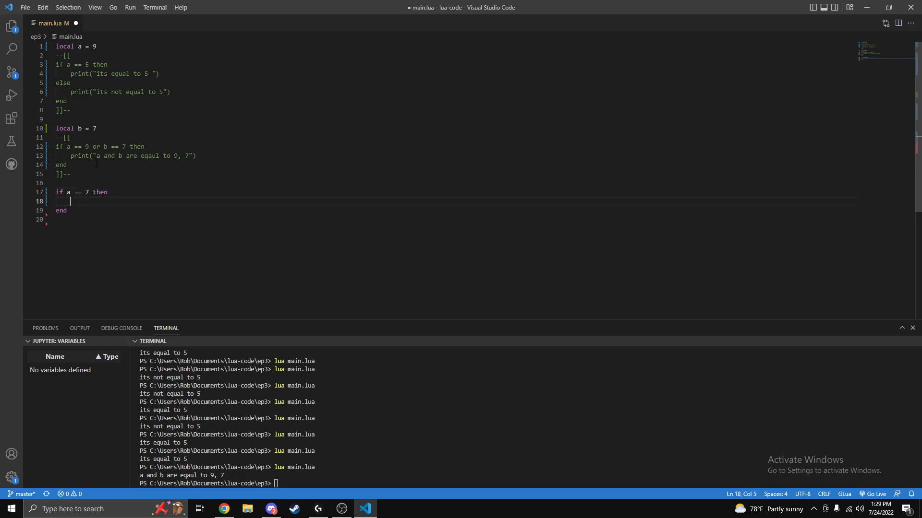
pyautogui.write('print("A is equal to 7')
pyautogui.write('-')
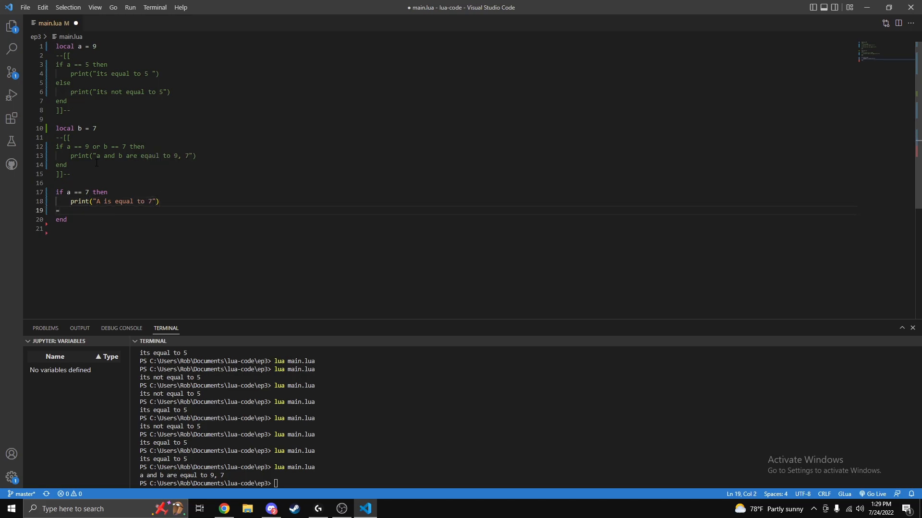
# Add an elseif a == 9 branch printing "A is equal to 9".
pyautogui.write('elseif')
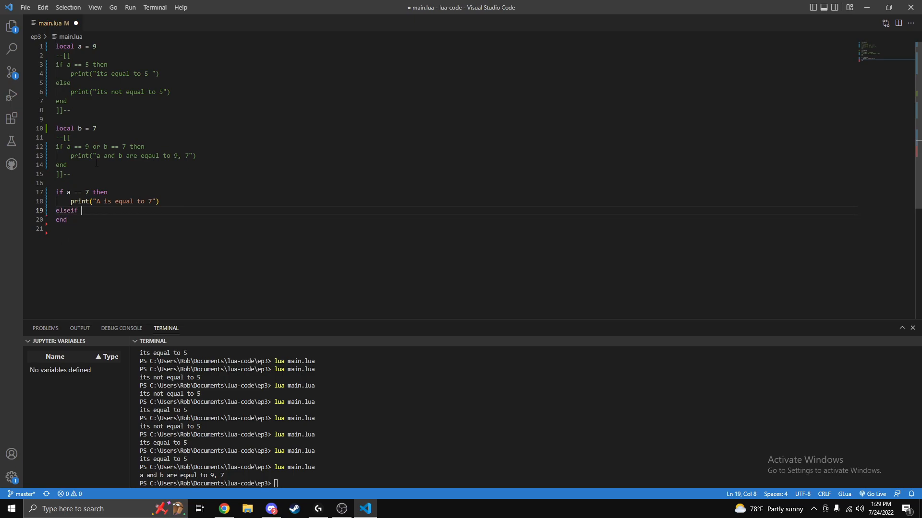
pyautogui.click(79, 201)
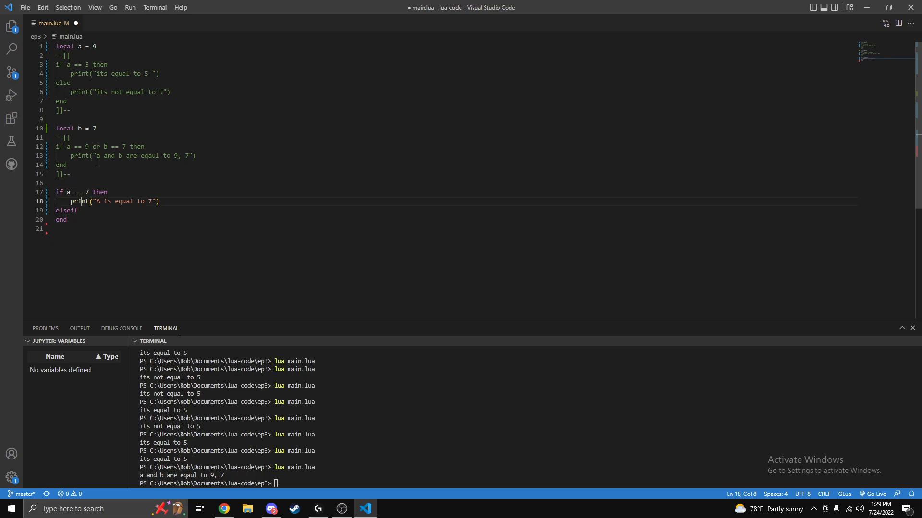
pyautogui.click(77, 211)
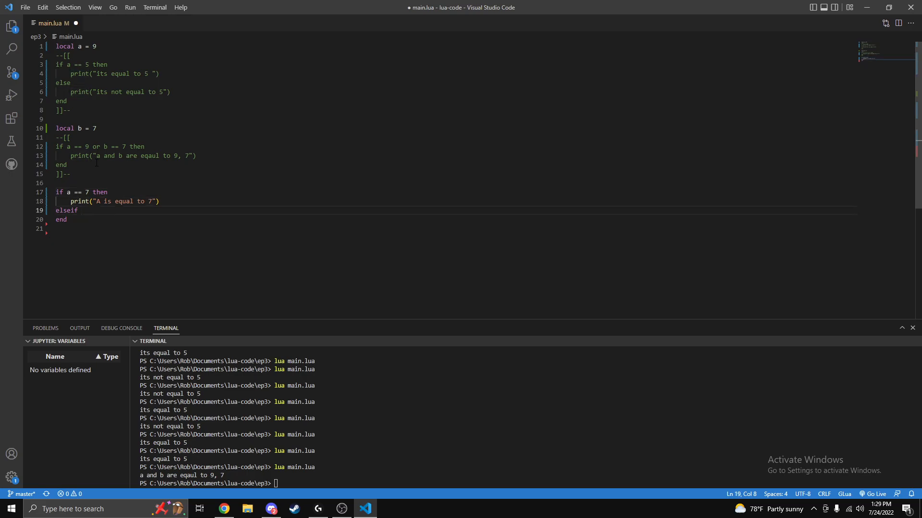
pyautogui.write('a ==')
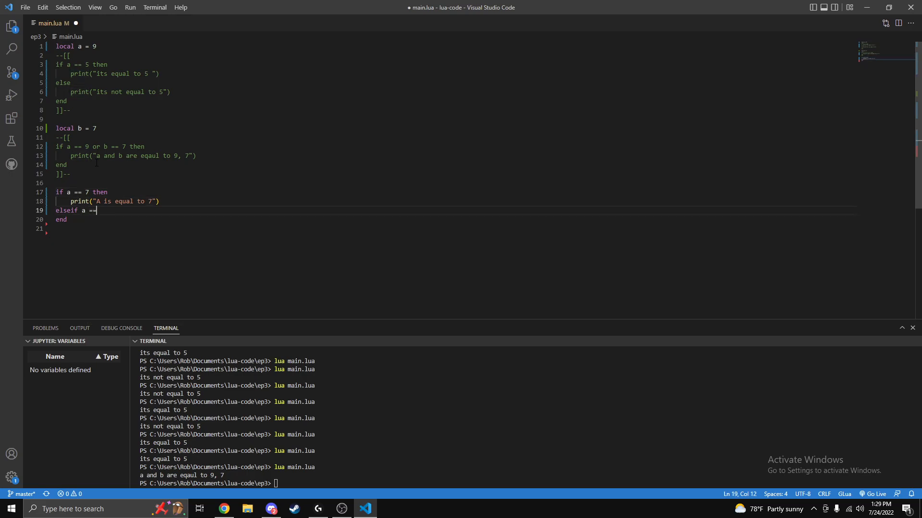
pyautogui.write('9 then')
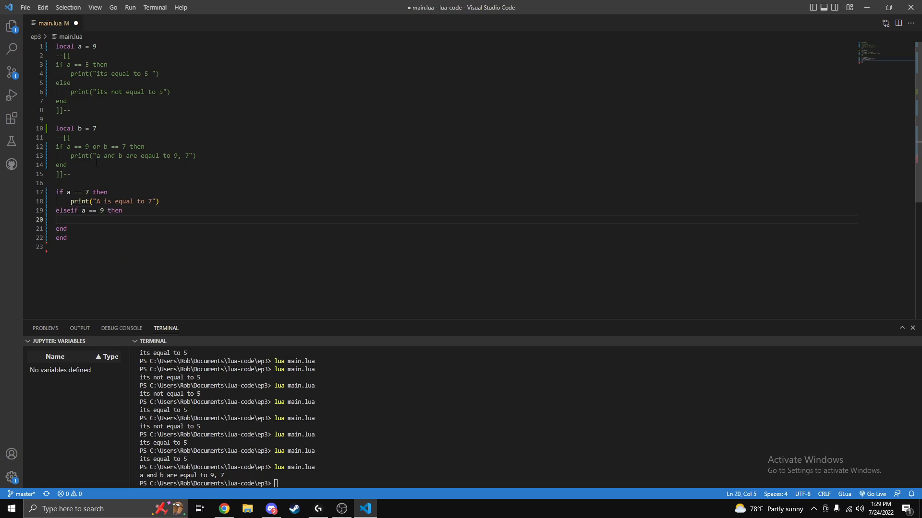
pyautogui.write('print("A is equal to 9')
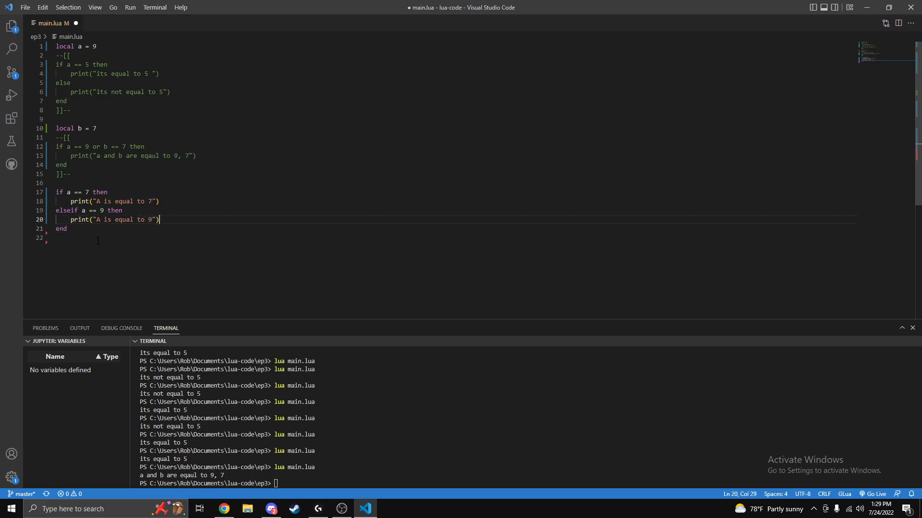
# Save and run lua main.lua, which prints 'A is equal to 9' in the terminal.
pyautogui.press('ctrl+s')
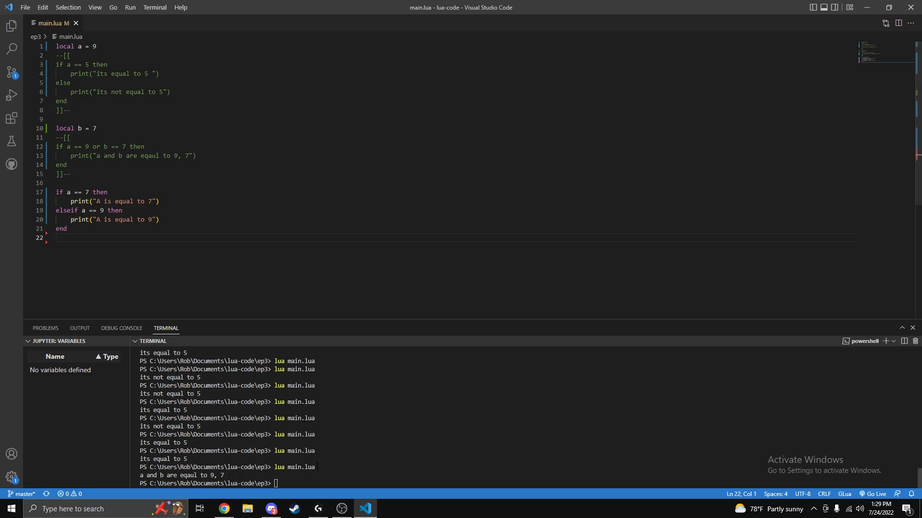
pyautogui.write('lua main.lua')
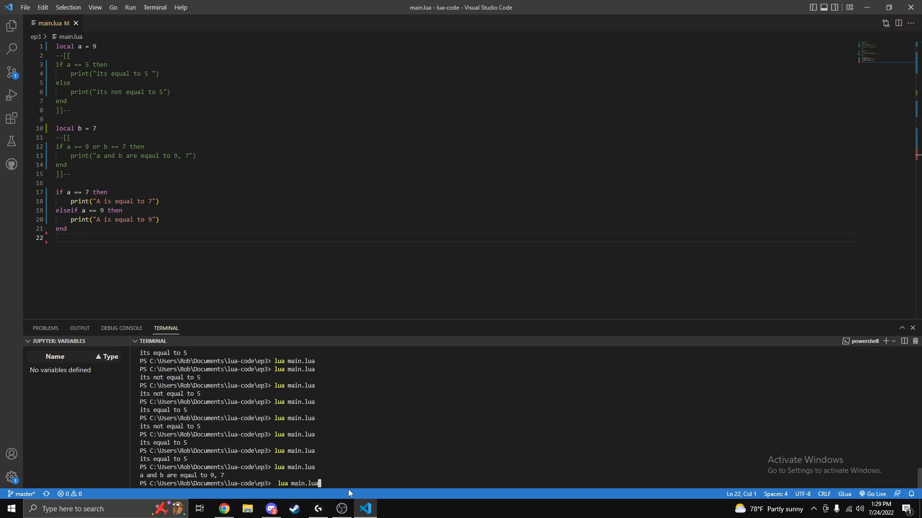
pyautogui.press('Return')
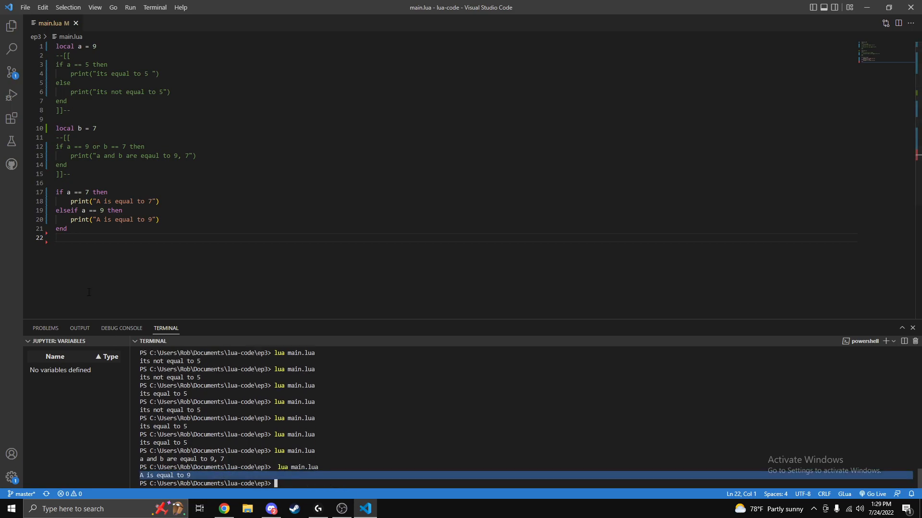
pyautogui.click(68, 192)
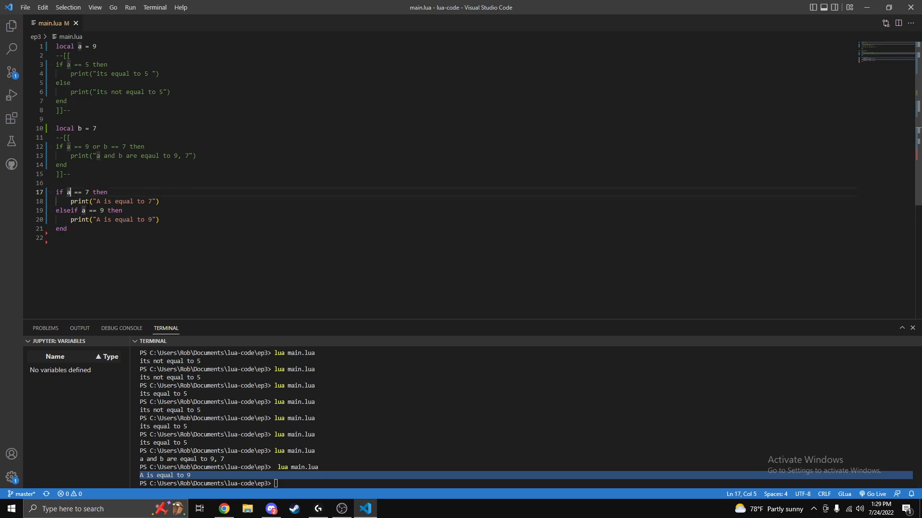
pyautogui.click(161, 220)
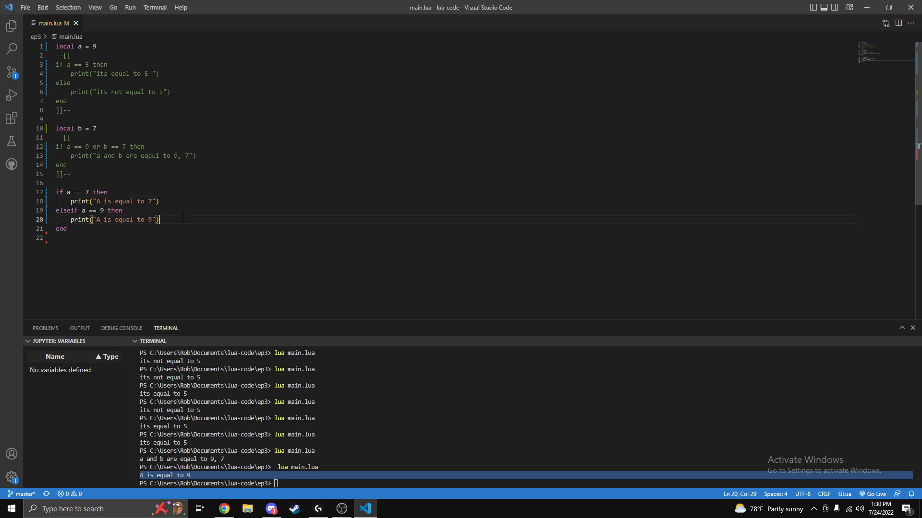
# Add an else branch with a print, change a to 10, and run lua main.lua.
pyautogui.write('else')
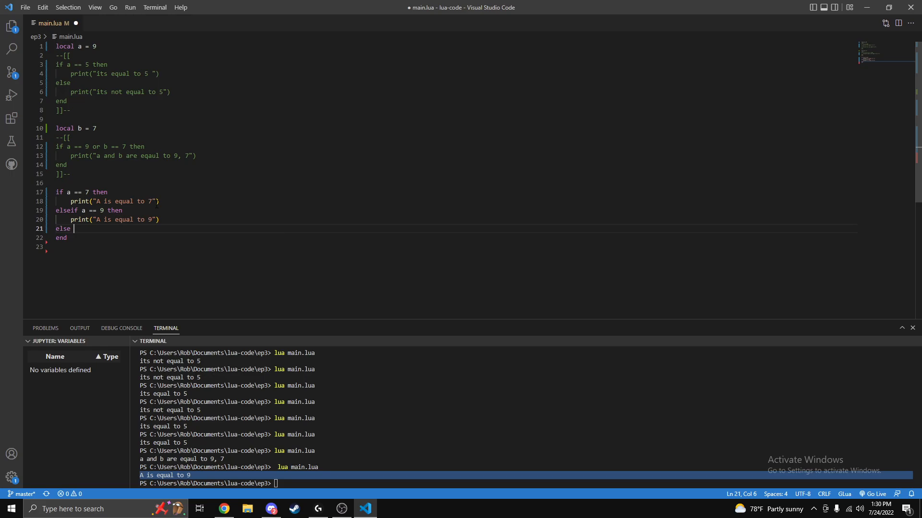
pyautogui.write('print("a is not equla ot 7 or 9')
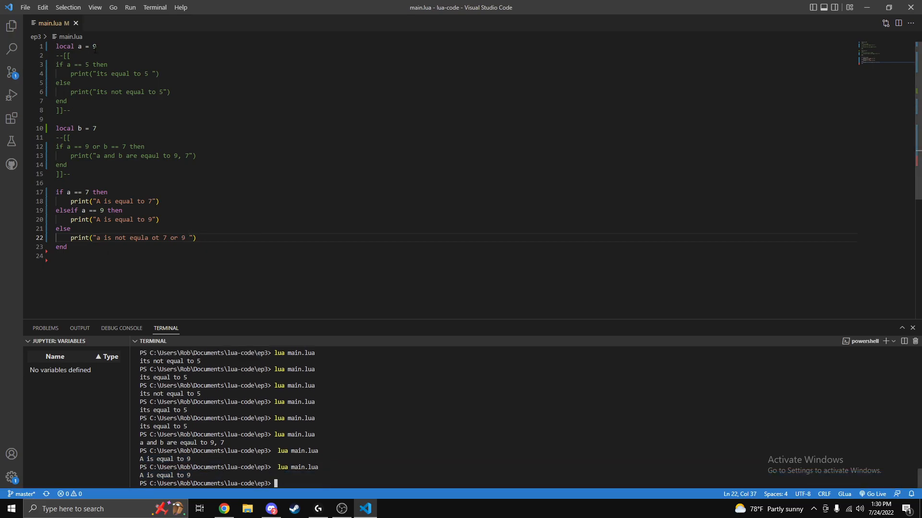
pyautogui.write('0')
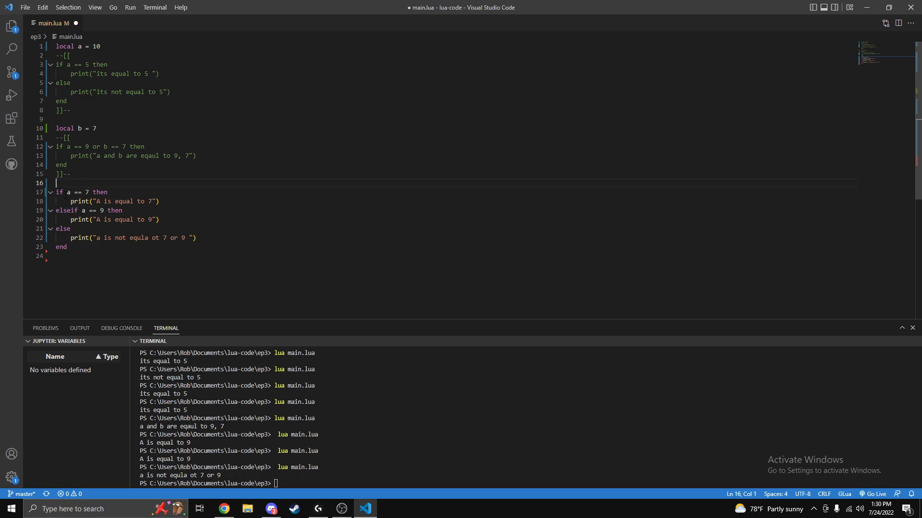
# Wrap the if/elseif/else block in a --[[ ]]-- block comment.
pyautogui.write('--[[')
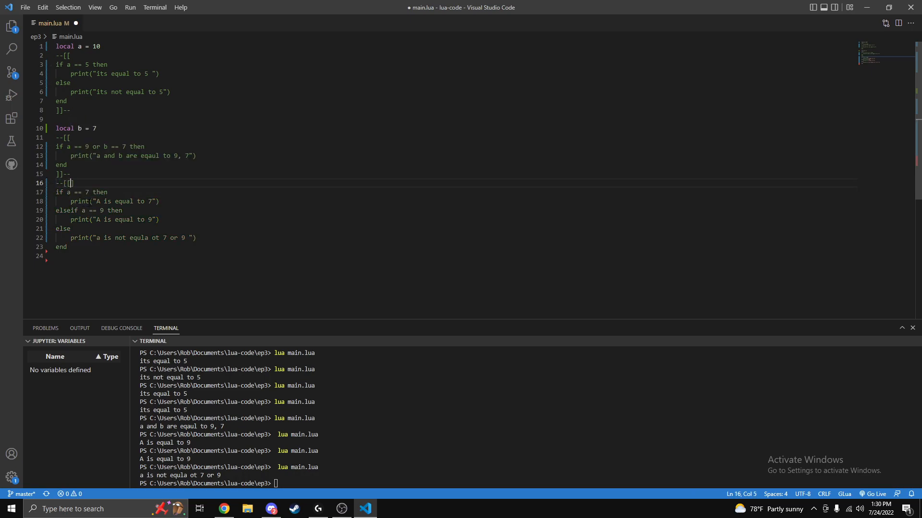
pyautogui.click(71, 257)
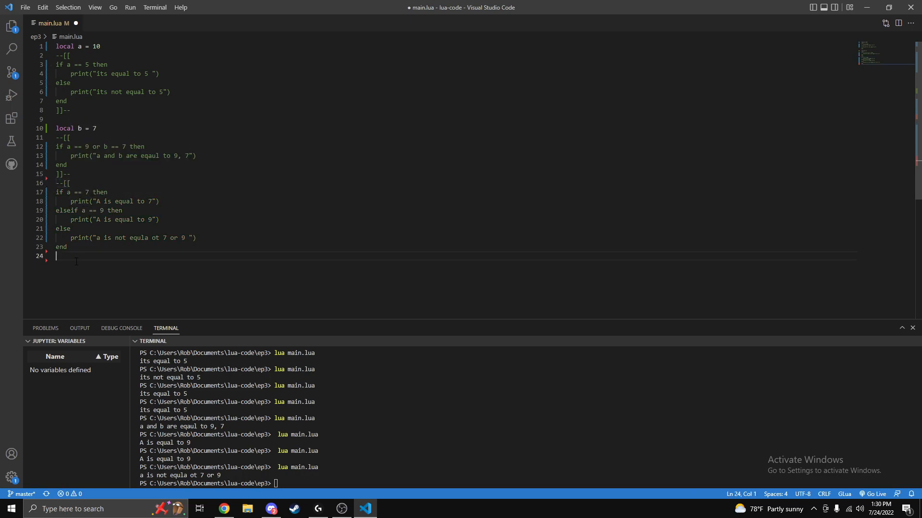
pyautogui.write(']]--')
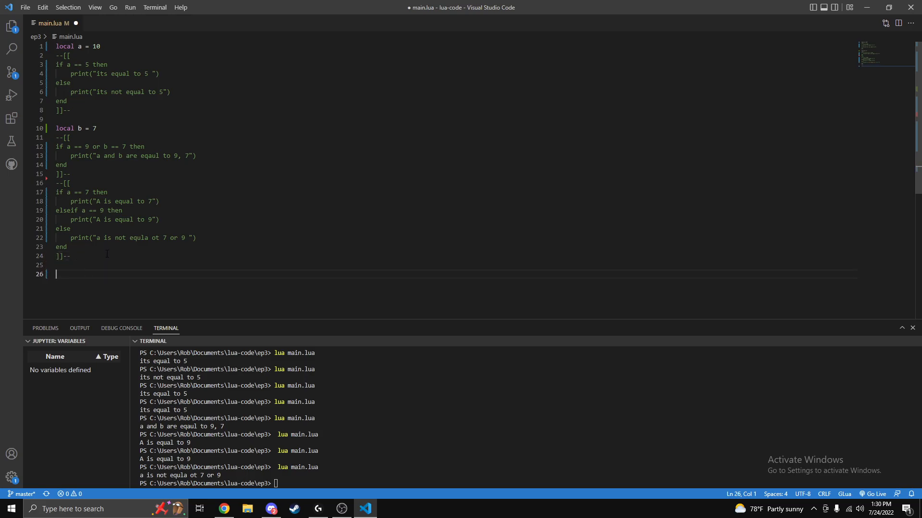
# Write if a == 10 then, with a nested if b == 7 printing 'both are equal'.
pyautogui.write('if')
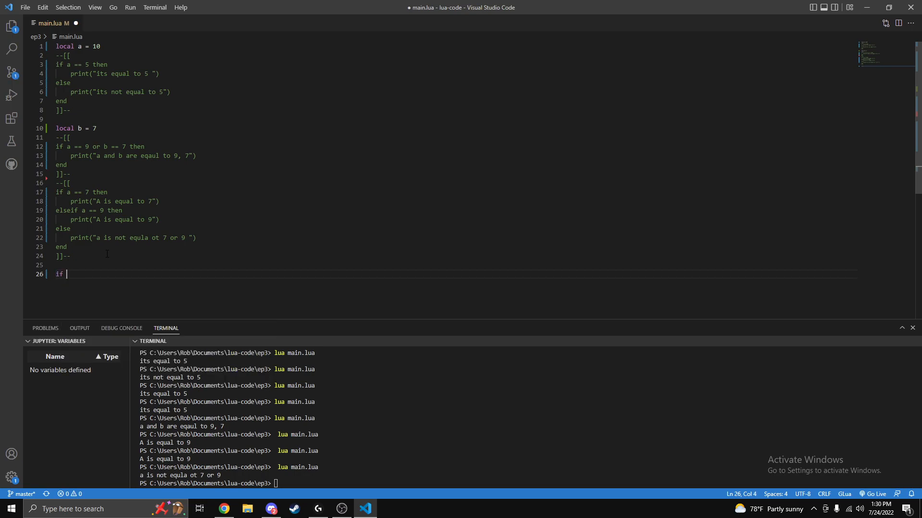
pyautogui.write('a == 10 then')
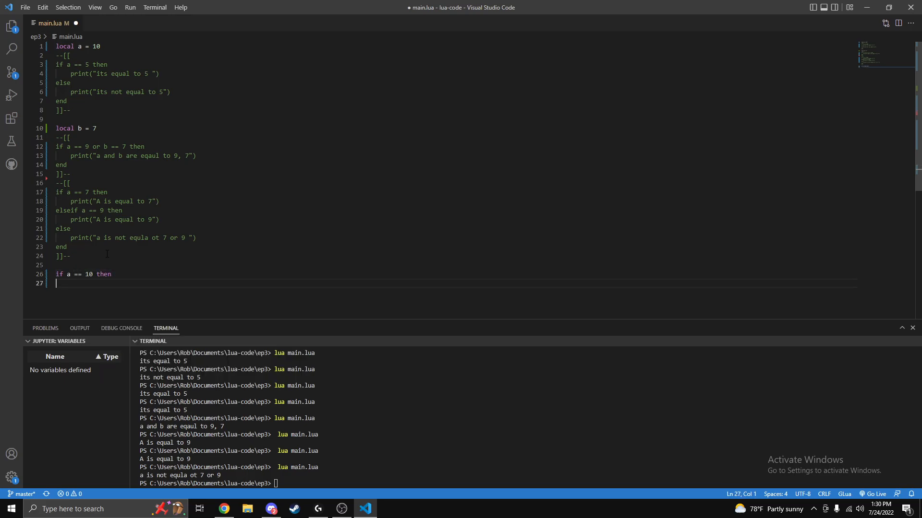
pyautogui.write('end')
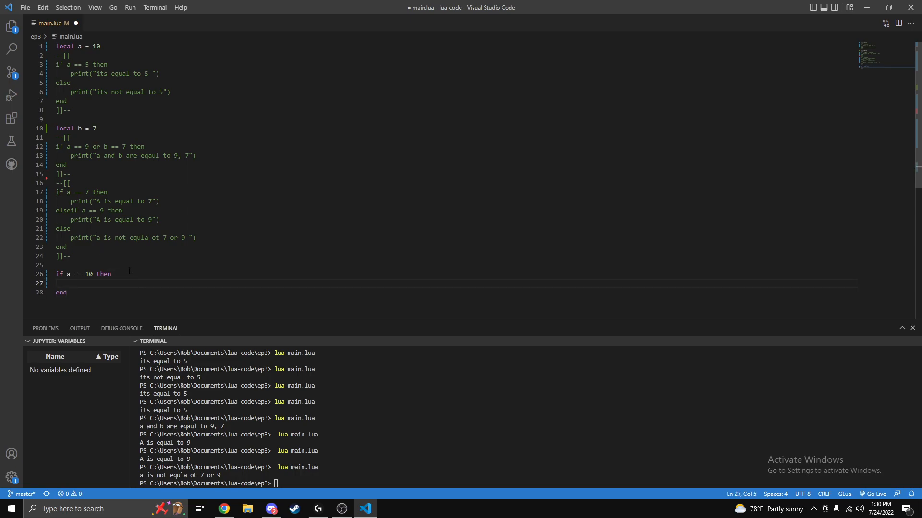
pyautogui.write('if')
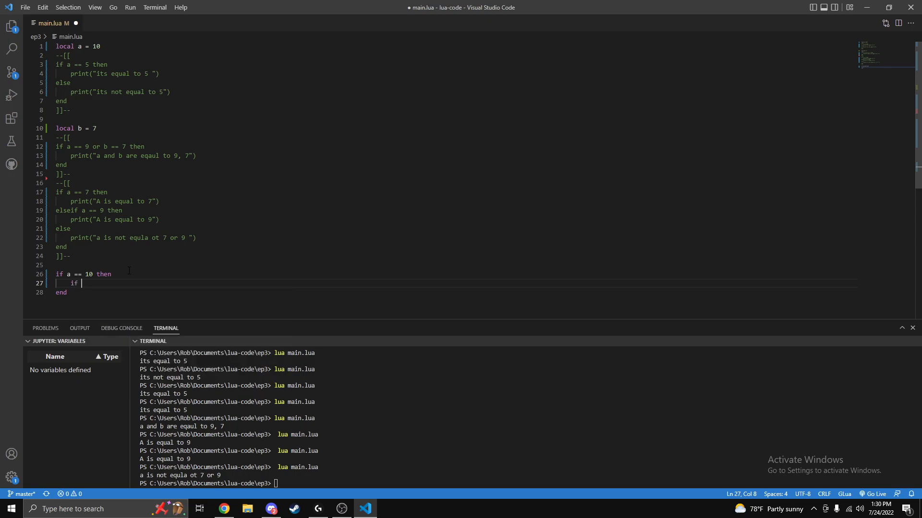
pyautogui.write('b == 7 then')
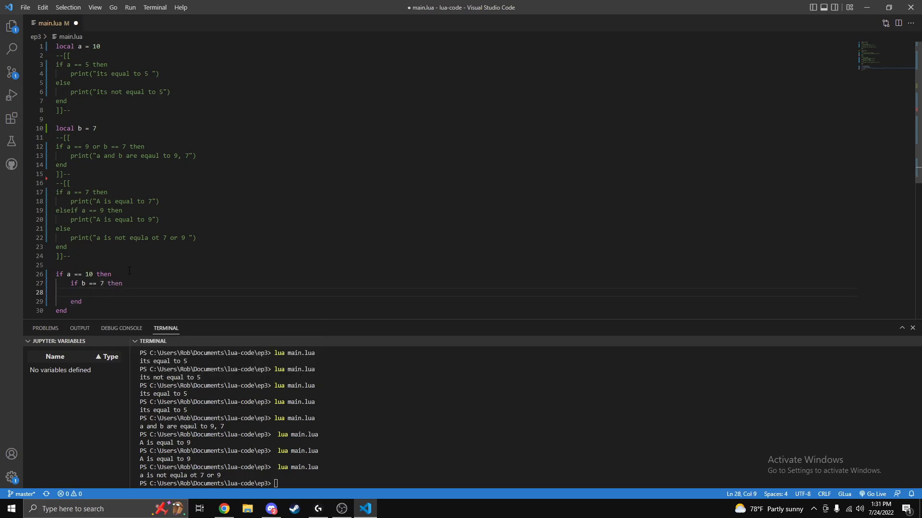
pyautogui.write('print(both are')
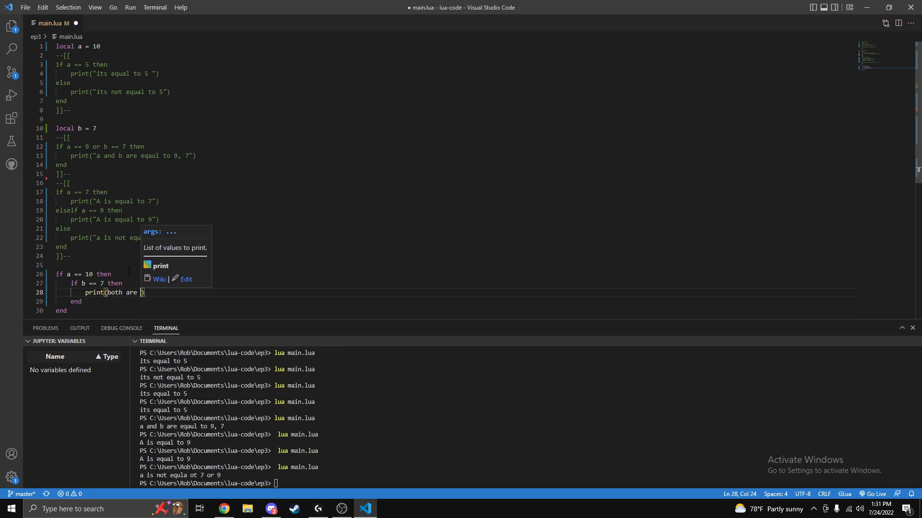
pyautogui.write('equalp')
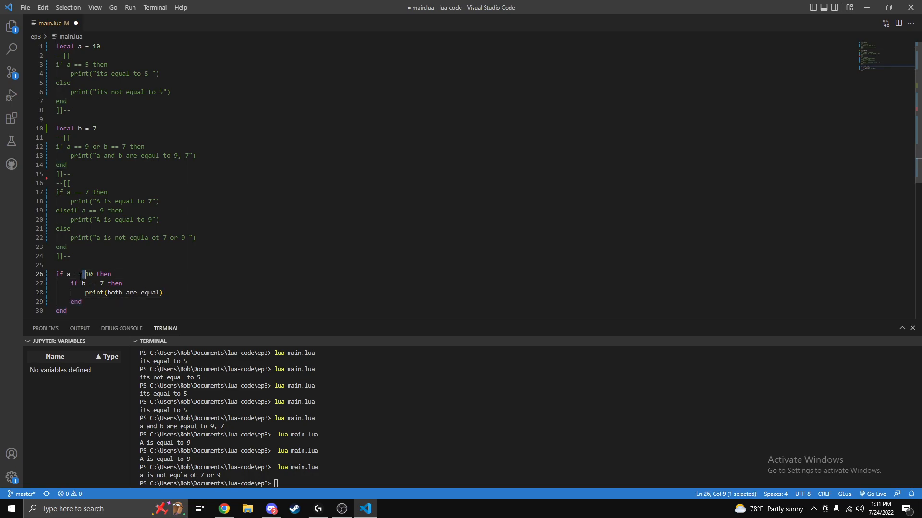
pyautogui.click(86, 274)
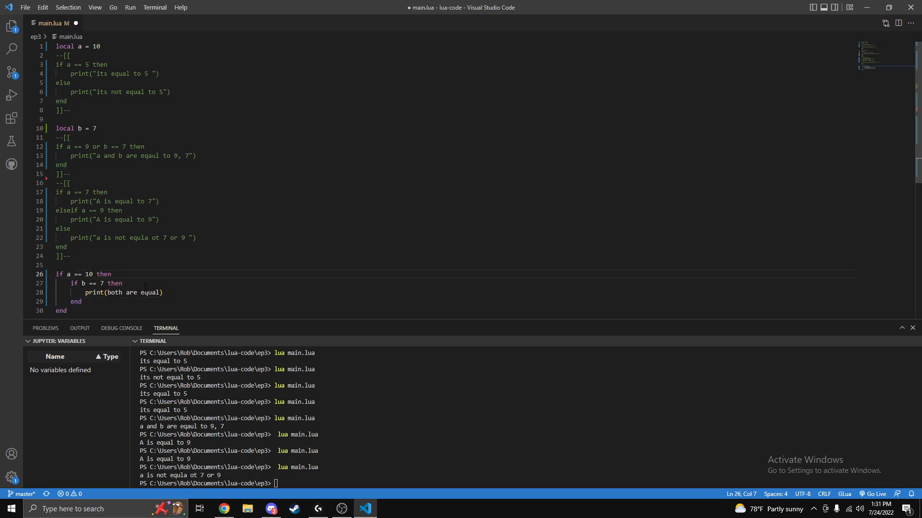
pyautogui.doubleClick(130, 292)
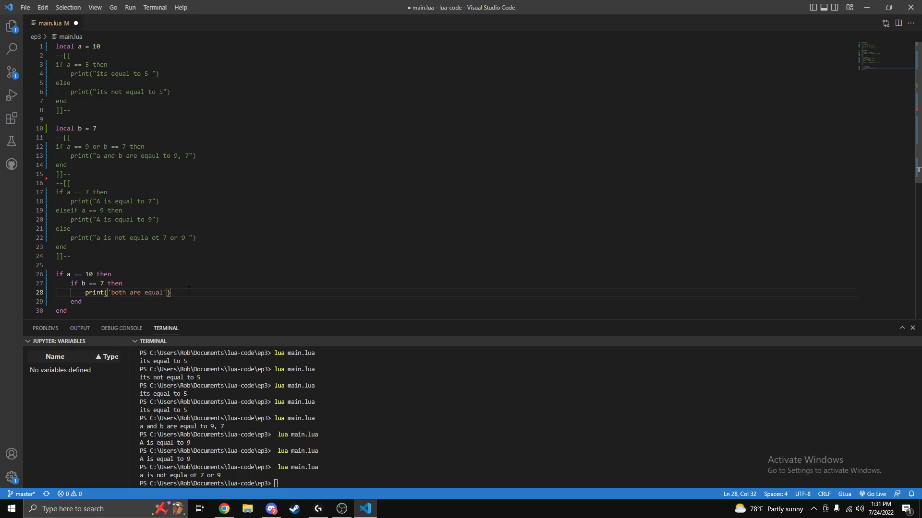
# Add an else branch to the nested if printing "only a is equal to 10".
pyautogui.write('else')
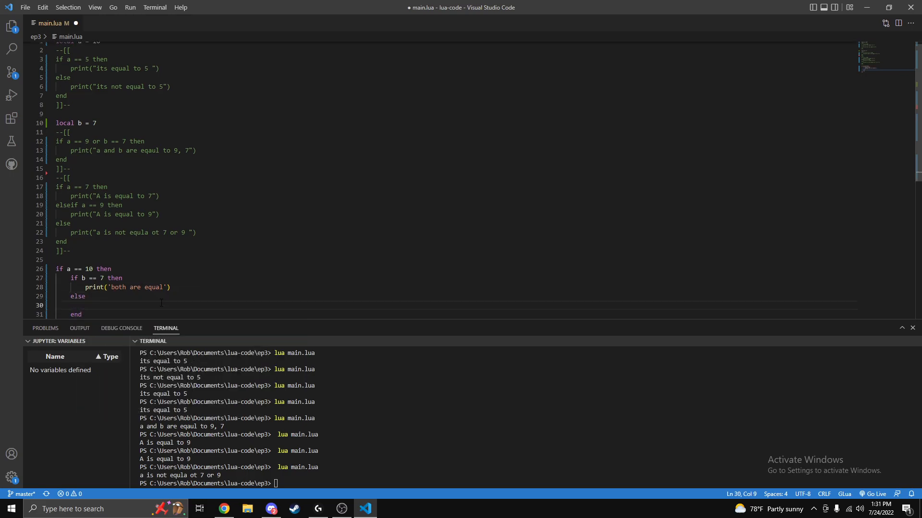
pyautogui.write('print()')
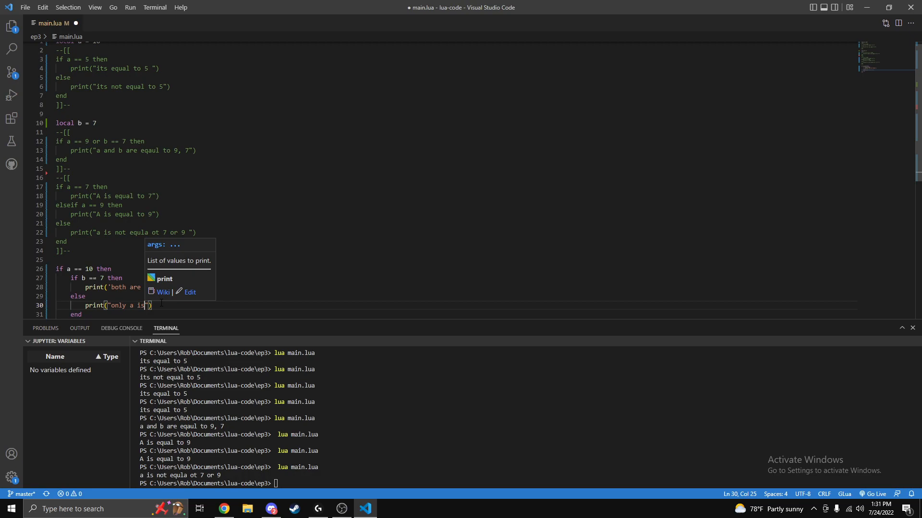
pyautogui.write('equal to 10')
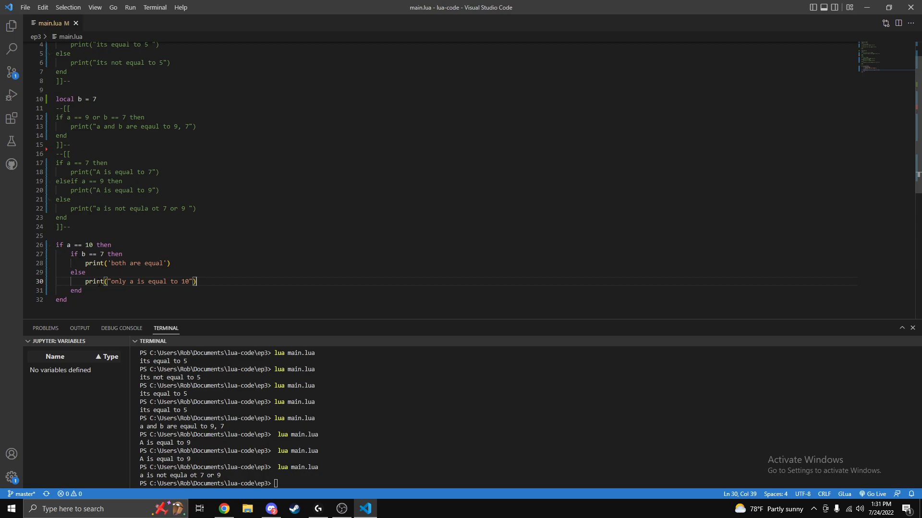
pyautogui.moveTo(136, 262)
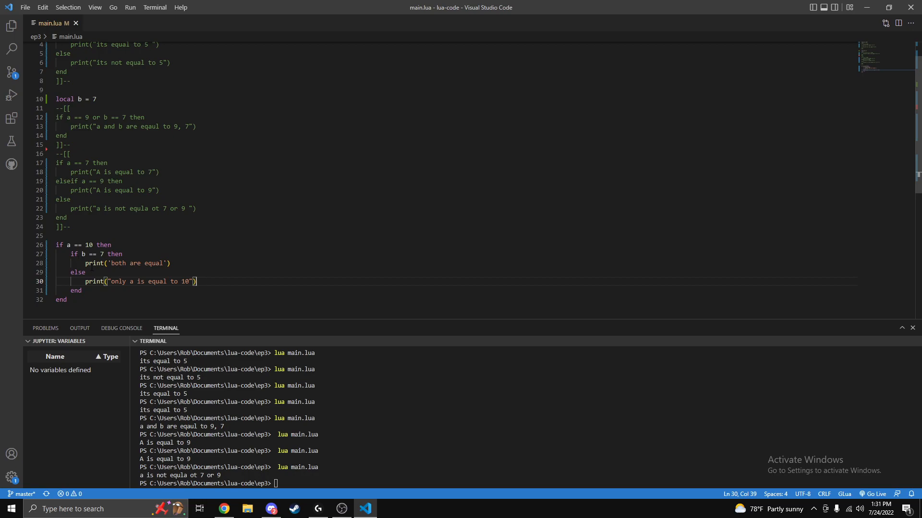
pyautogui.click(114, 245)
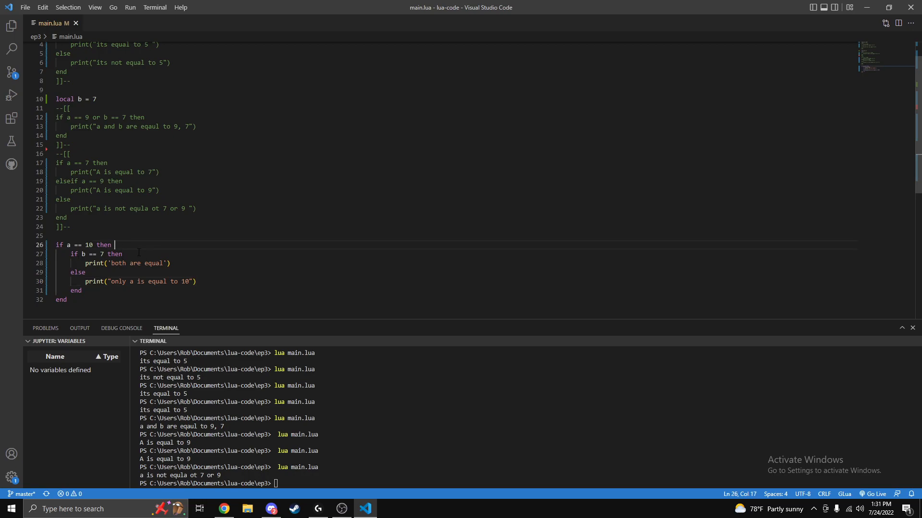
pyautogui.click(116, 254)
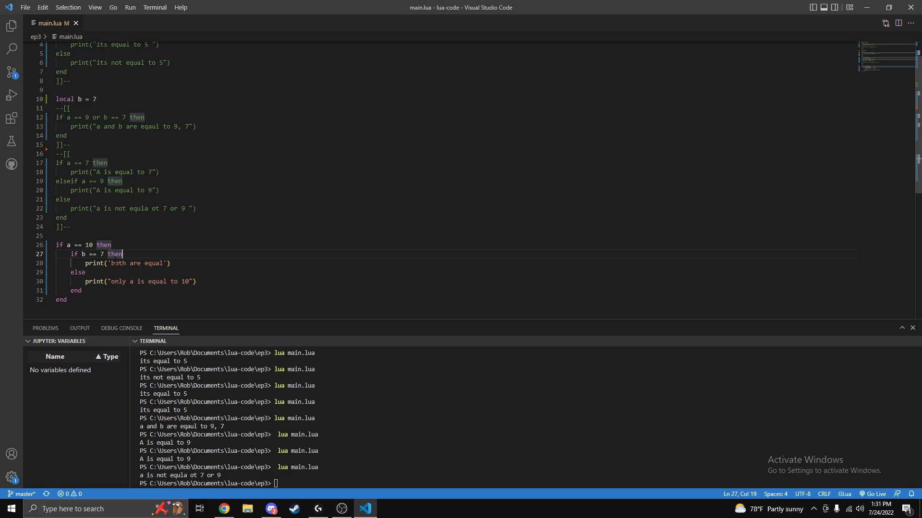
pyautogui.click(82, 263)
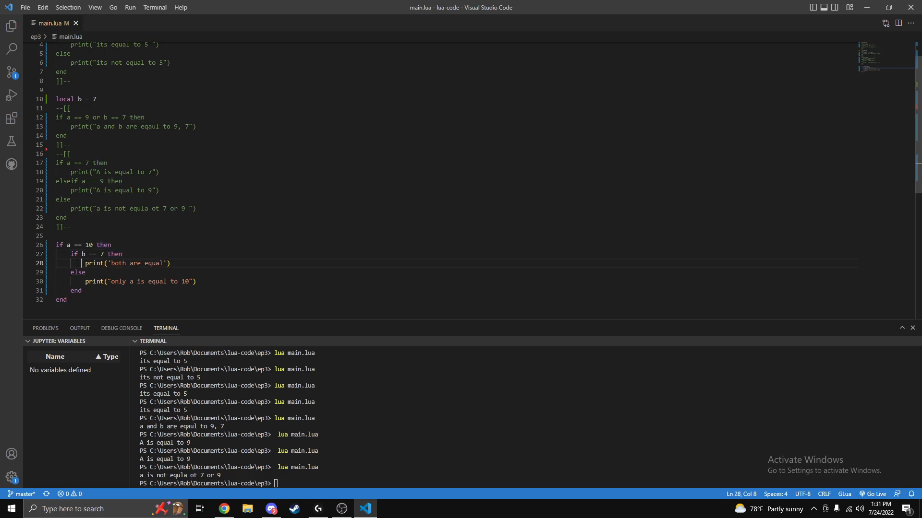